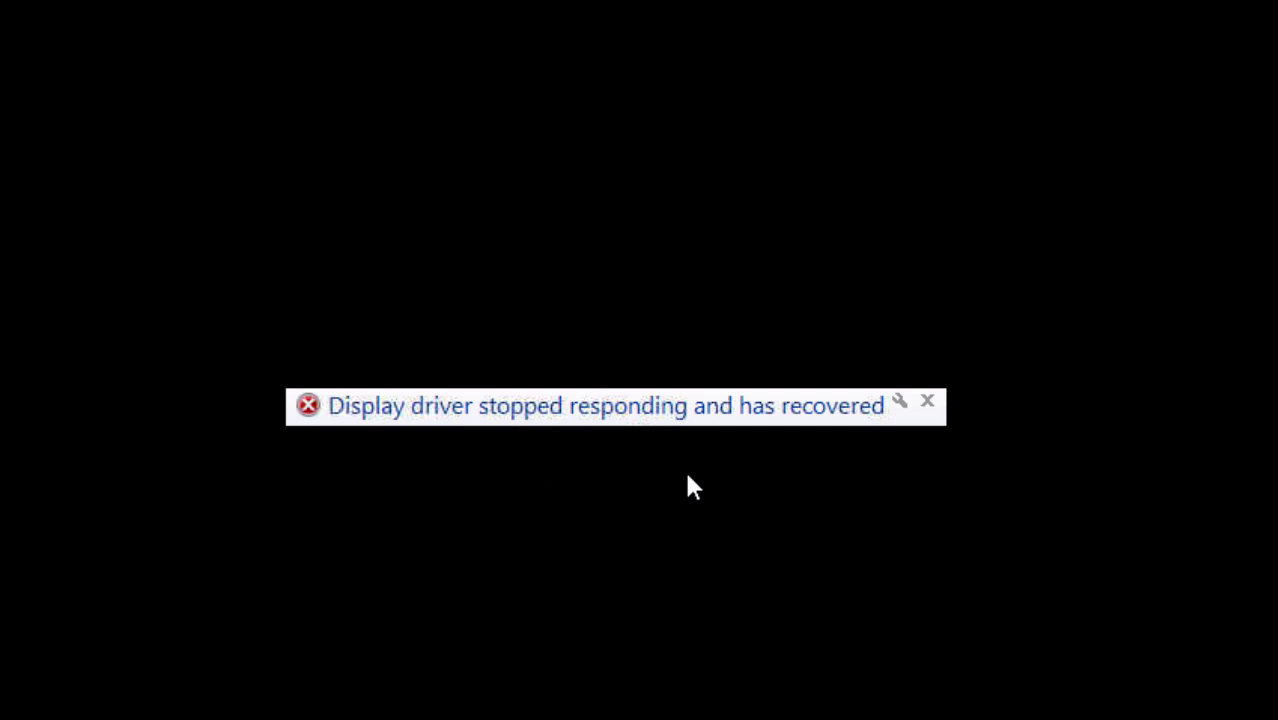
mouse_move(865, 496)
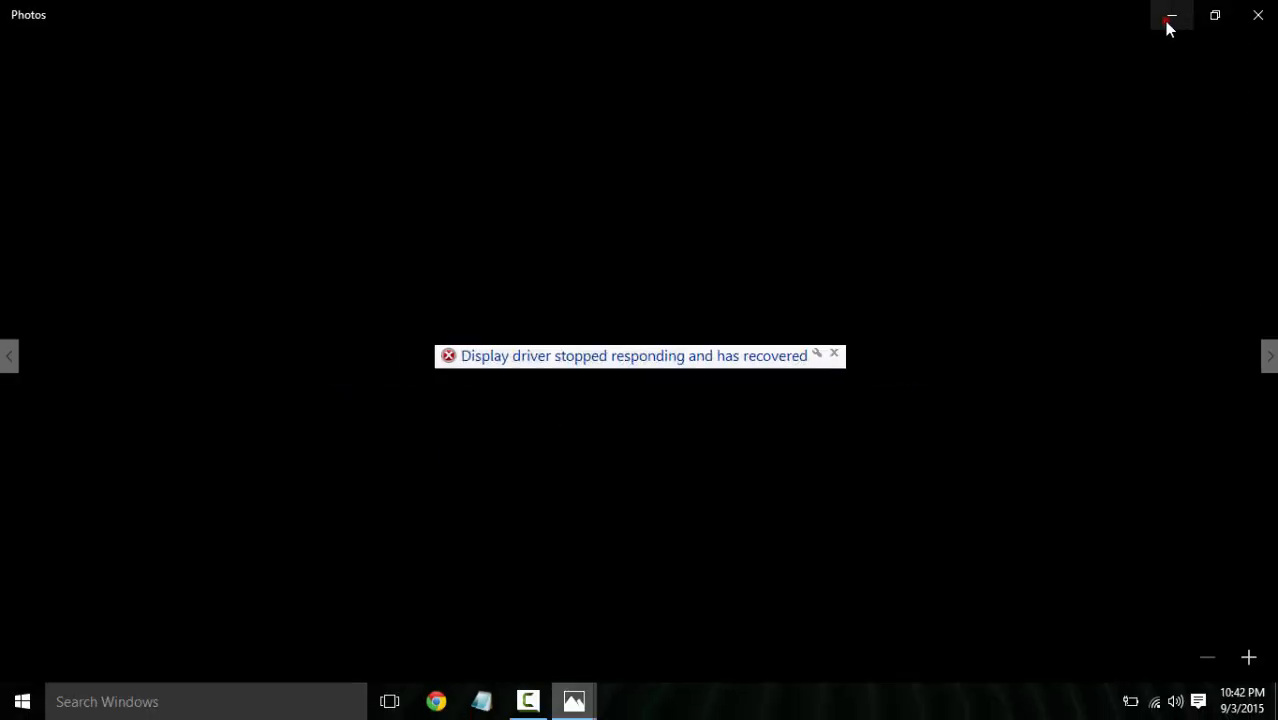
- Minimize the Photos error screenshot and launch regedit from the taskbar search
click(1171, 15)
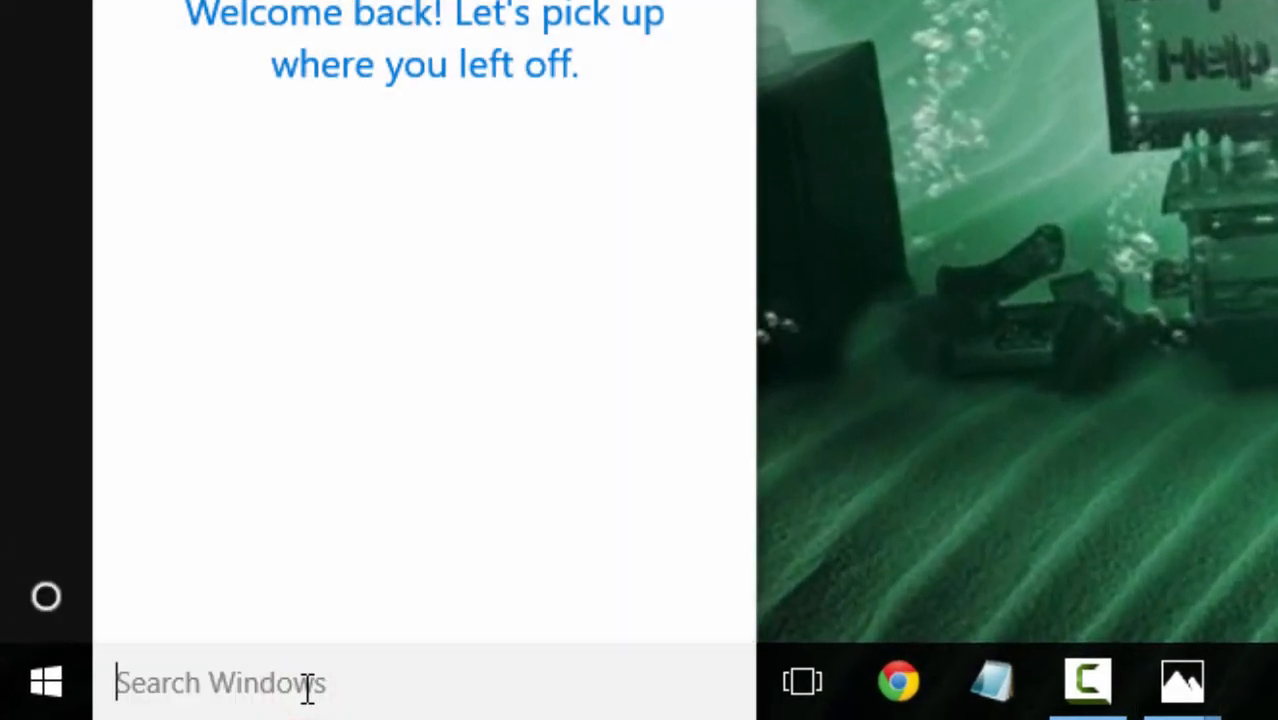
text(red)
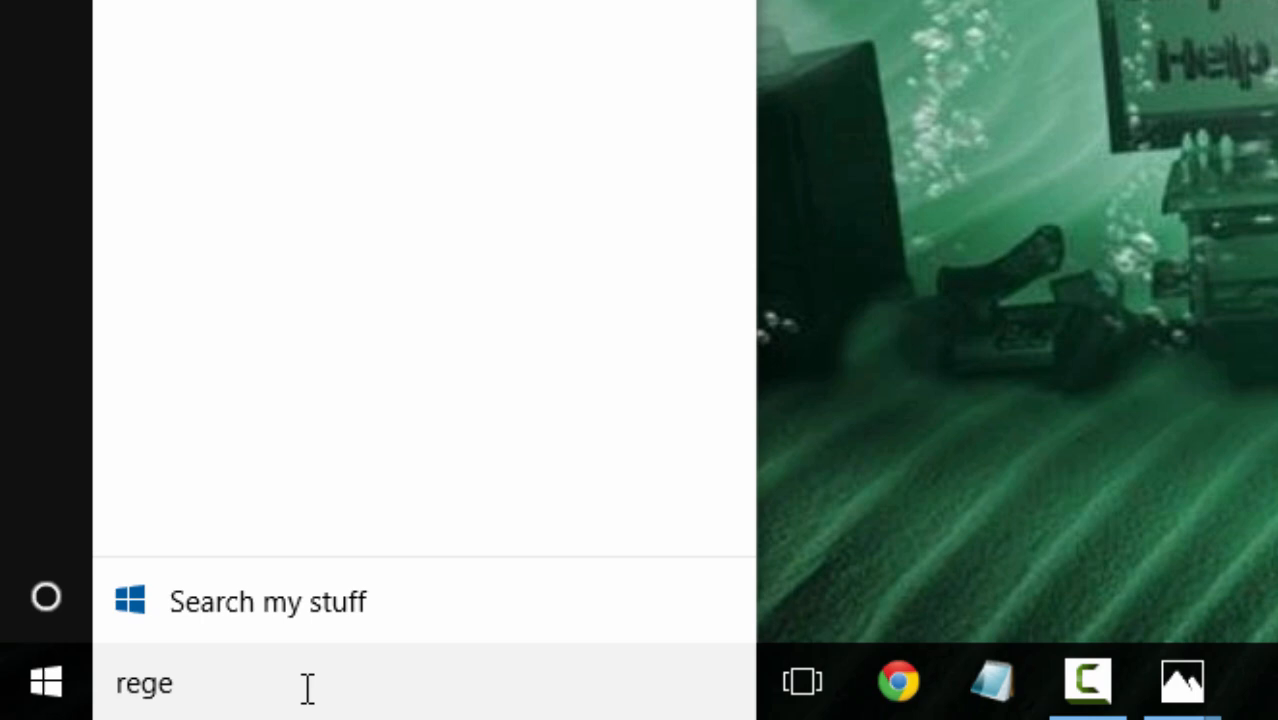
text(dit)
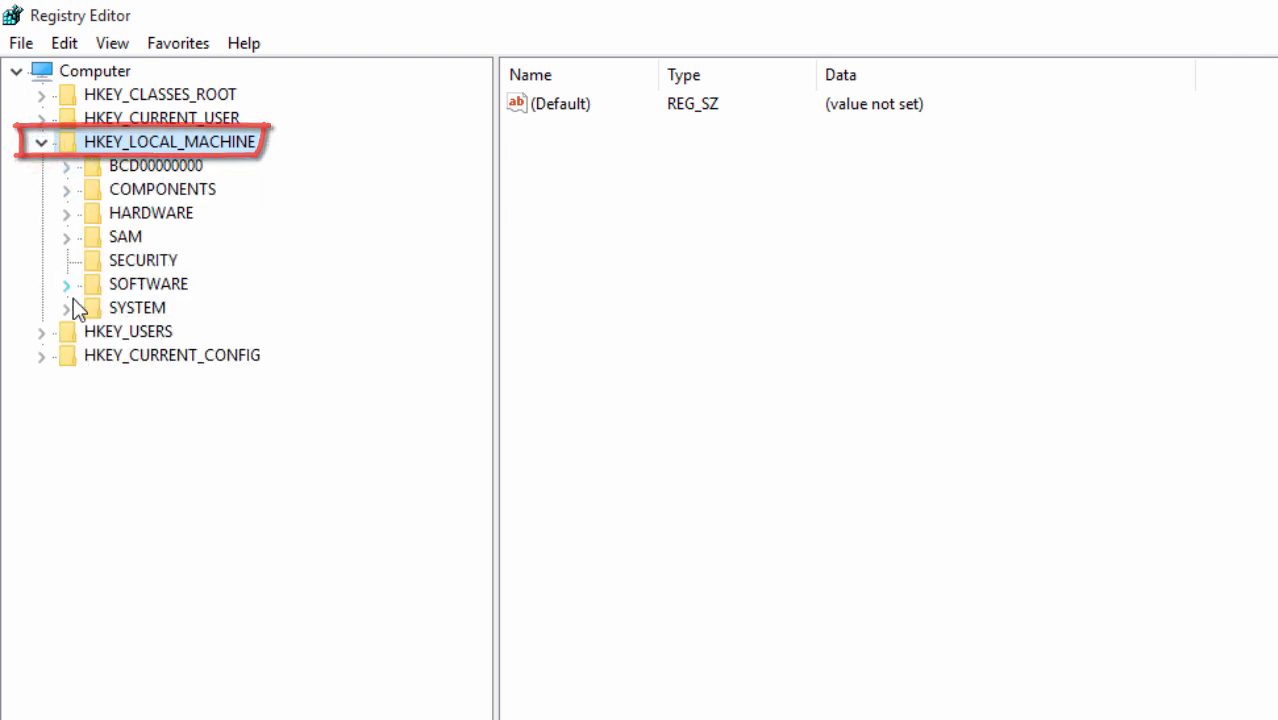
- Navigate to HKEY_LOCAL_MACHINE\SYSTEM\CurrentControlSet\Control\GraphicsDrivers to list its values
click(65, 307)
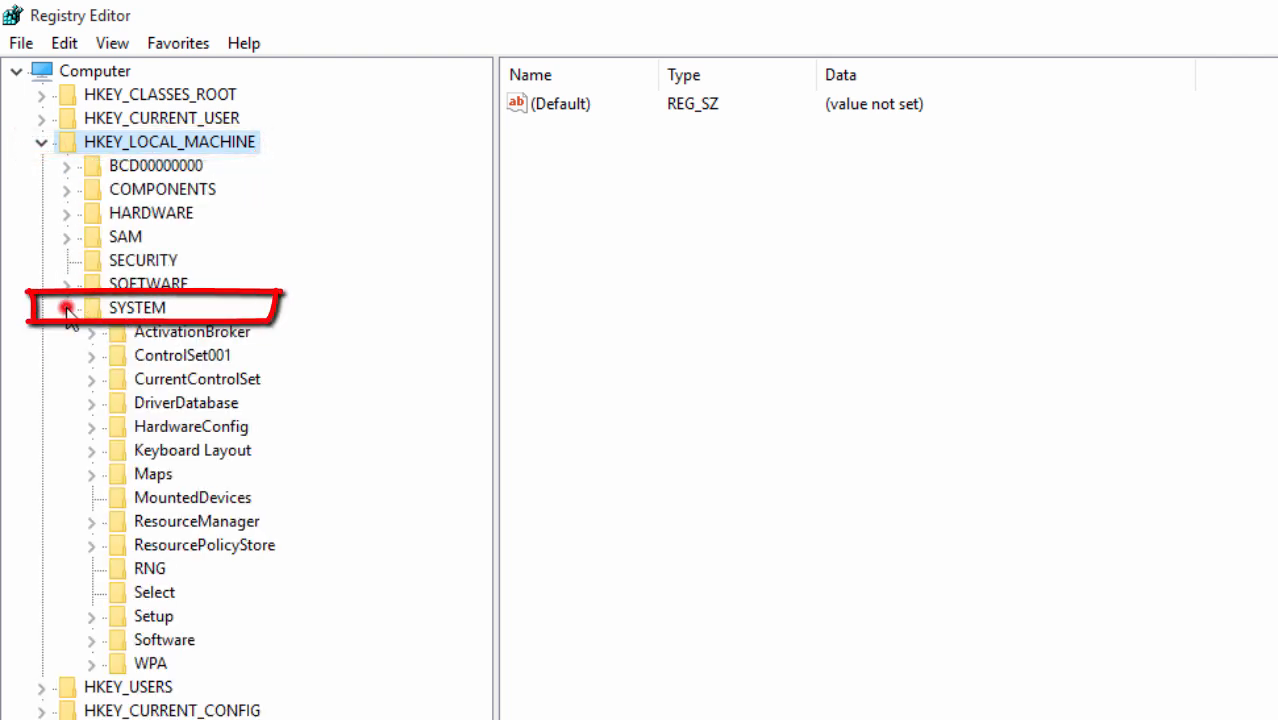
click(65, 307)
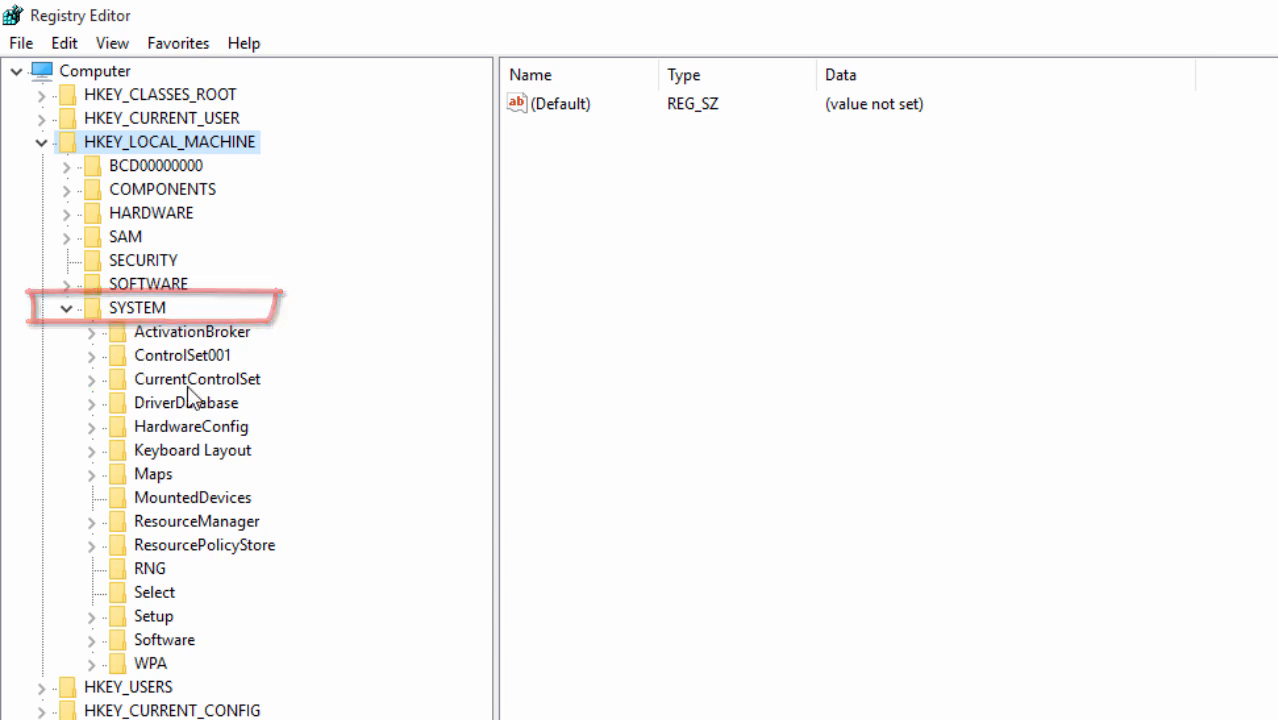
click(90, 378)
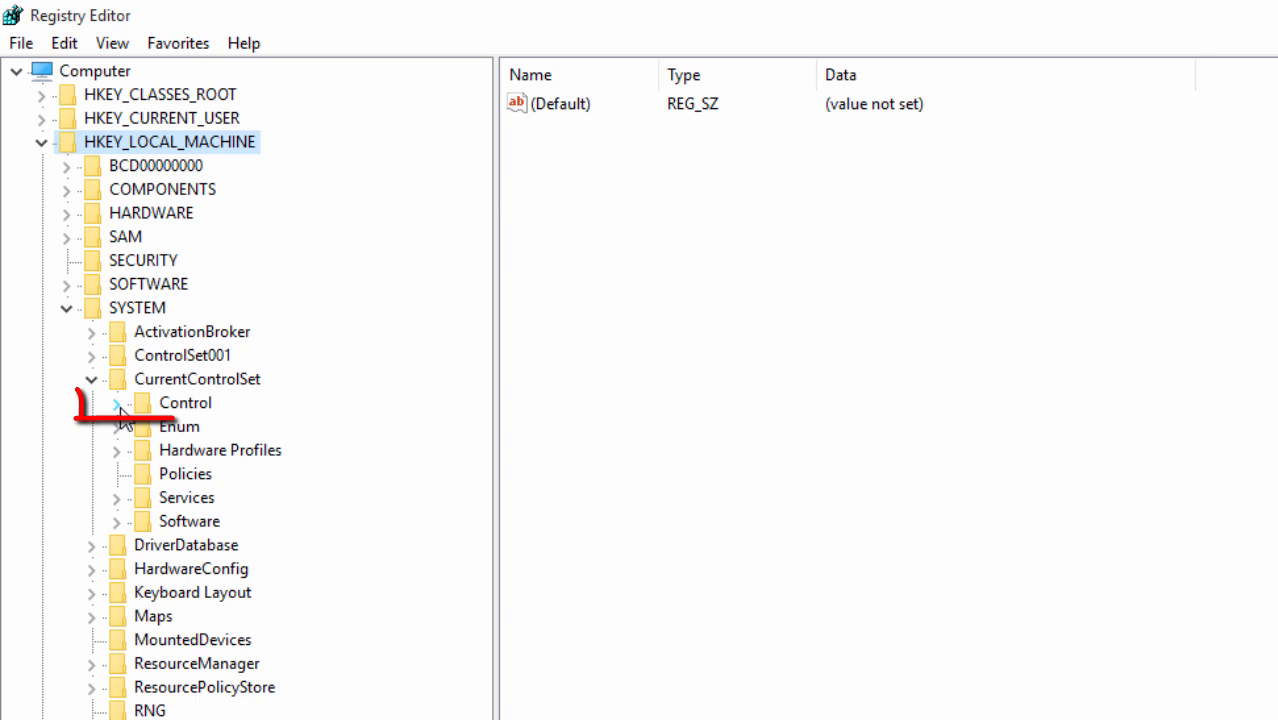
click(116, 402)
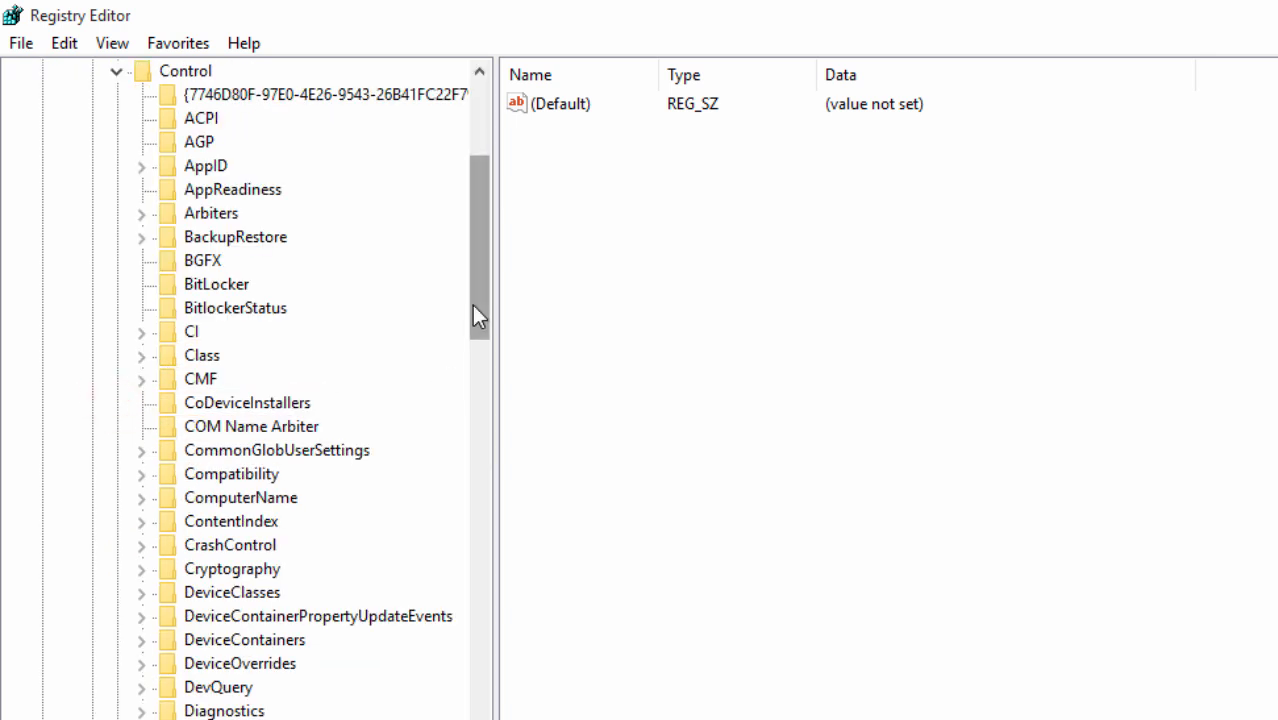
scroll(down, 3)
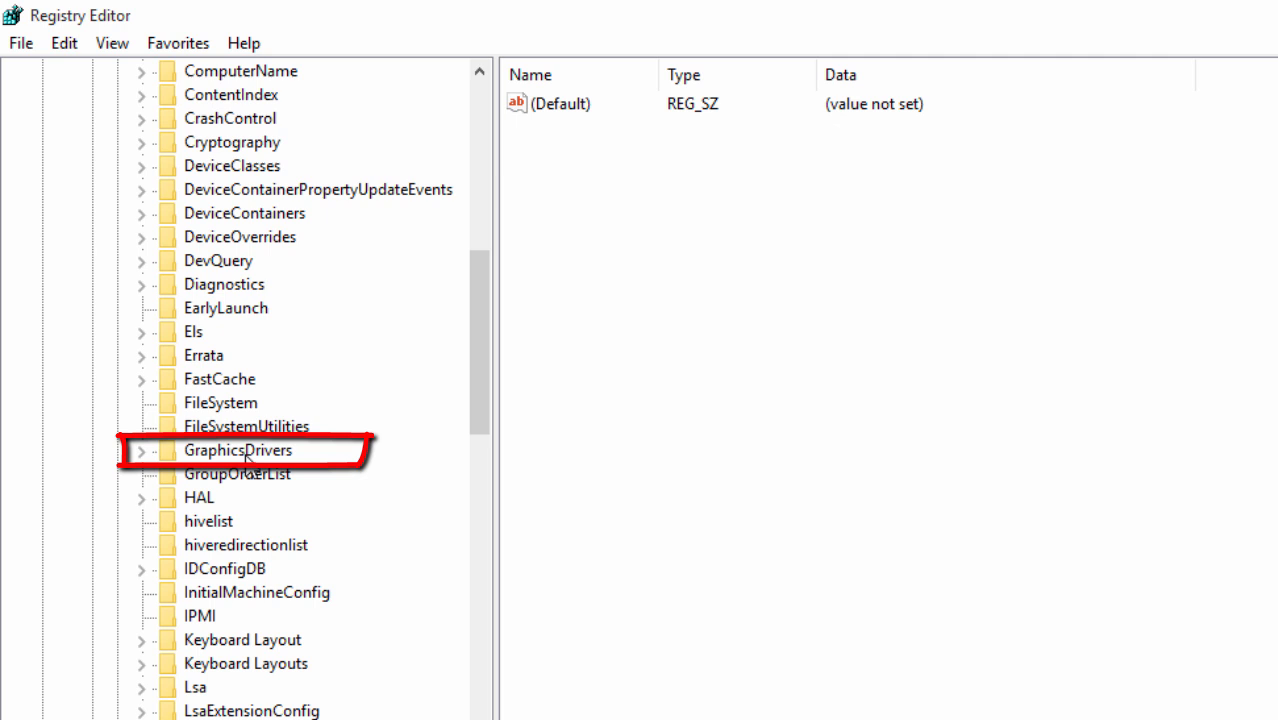
click(238, 450)
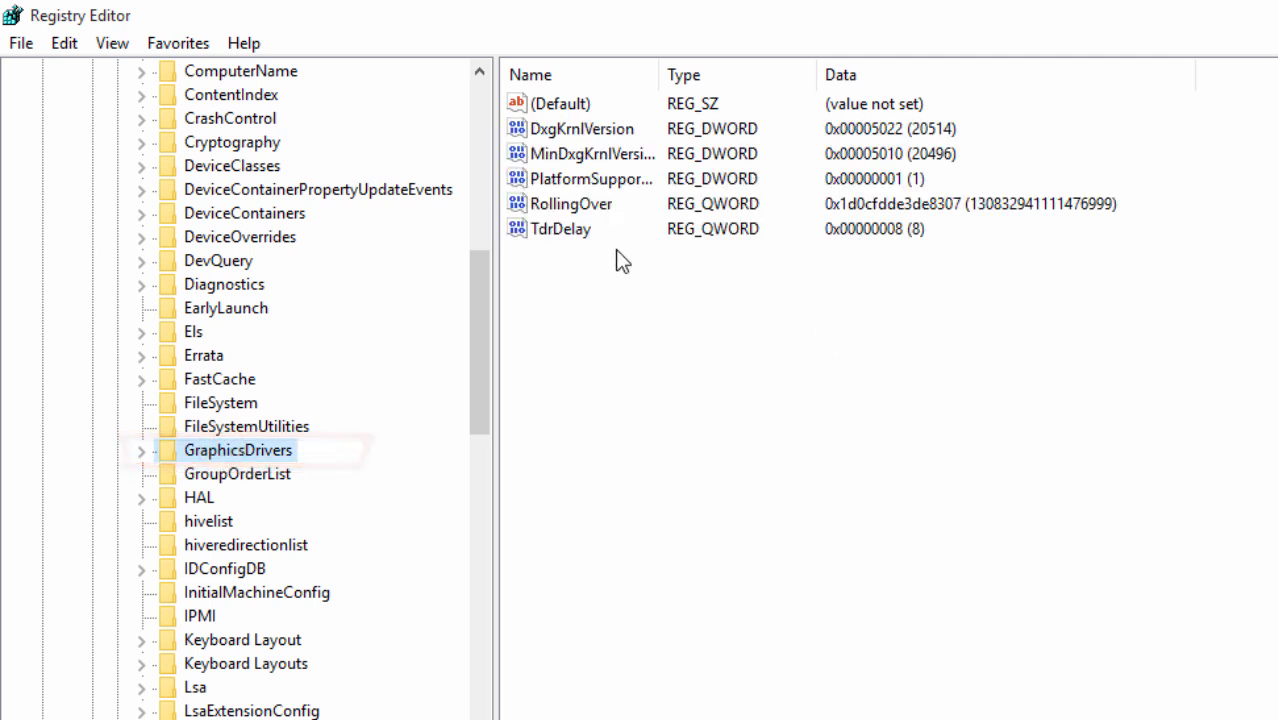
mouse_move(558, 243)
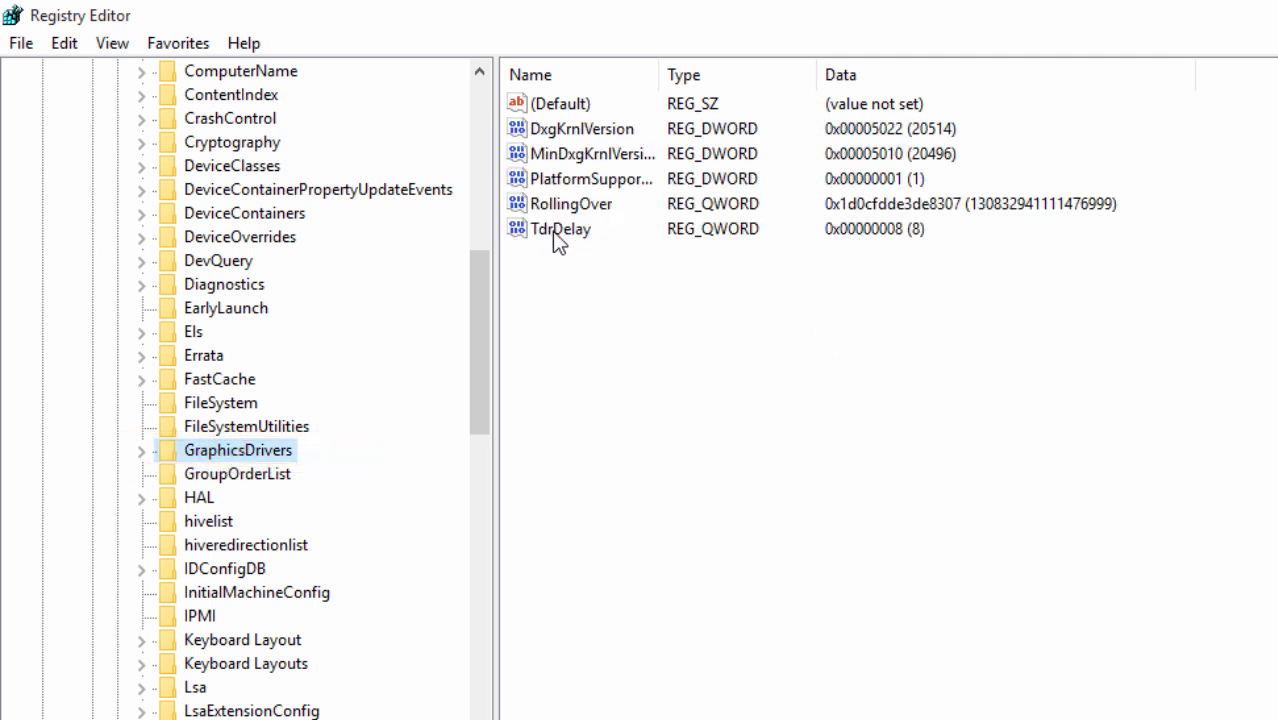
- Delete the TdrDelay value from GraphicsDrivers, confirming with Yes
right_click(560, 228)
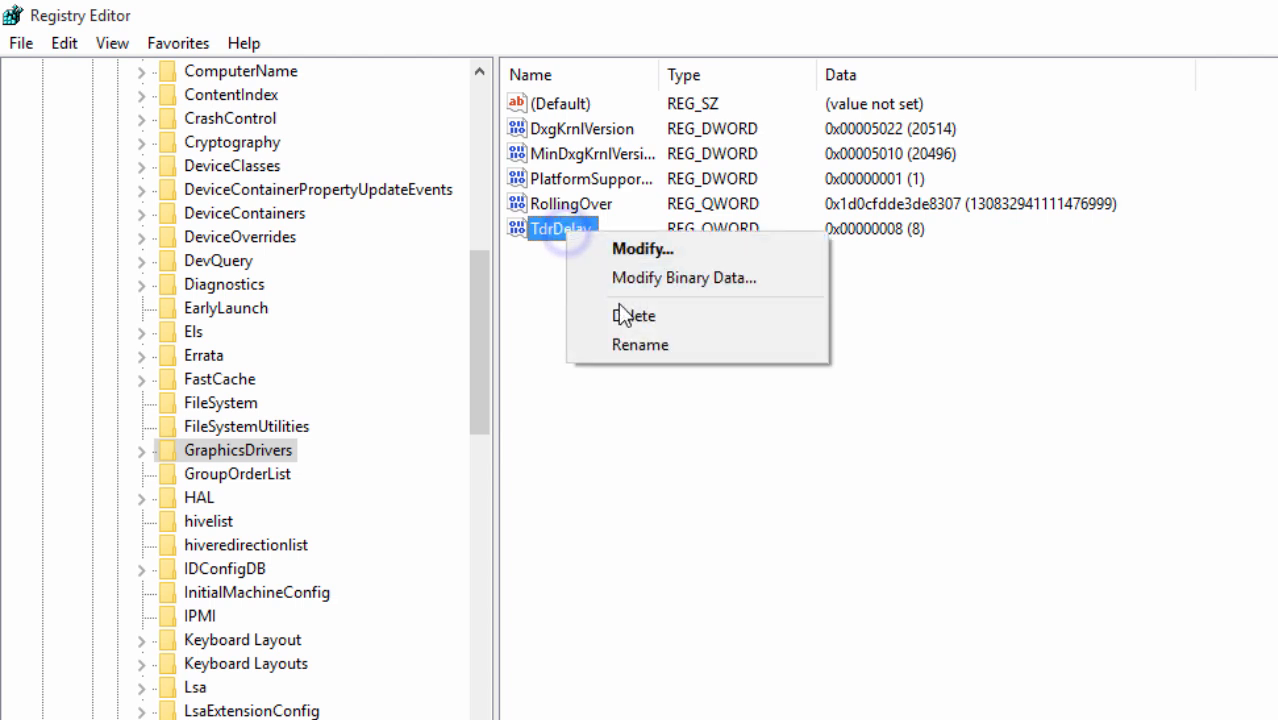
click(633, 315)
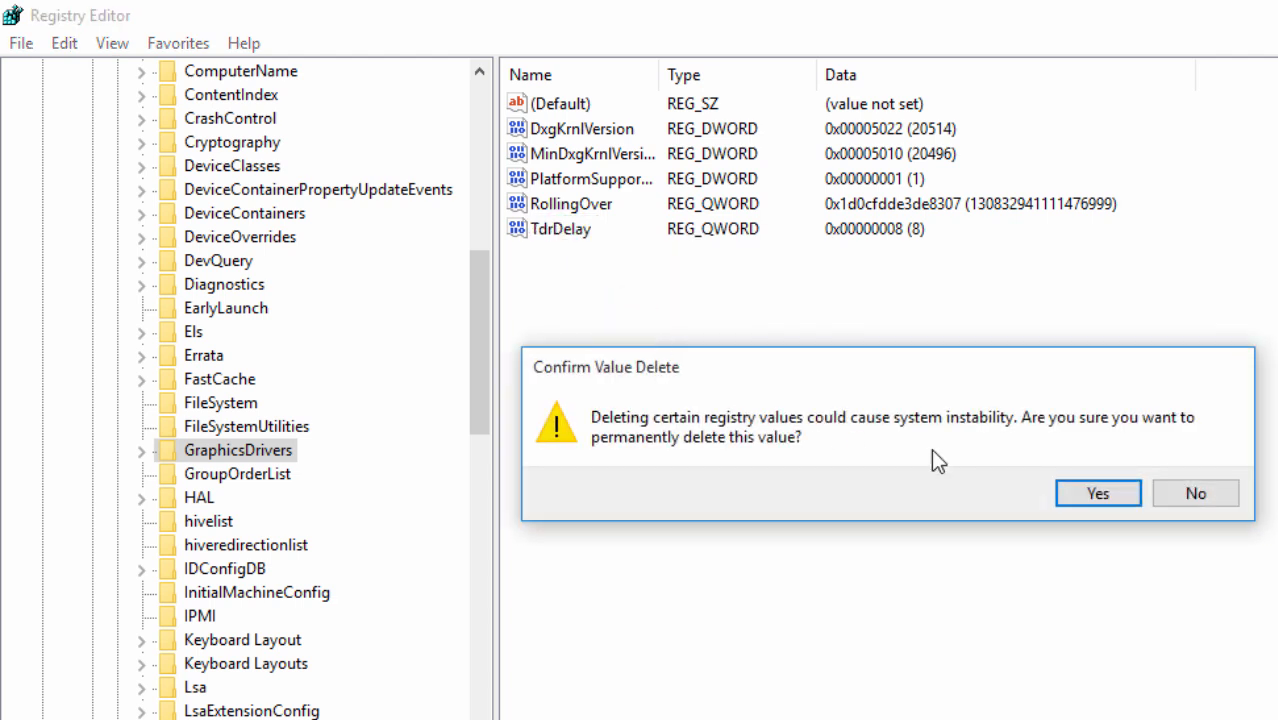
click(1097, 493)
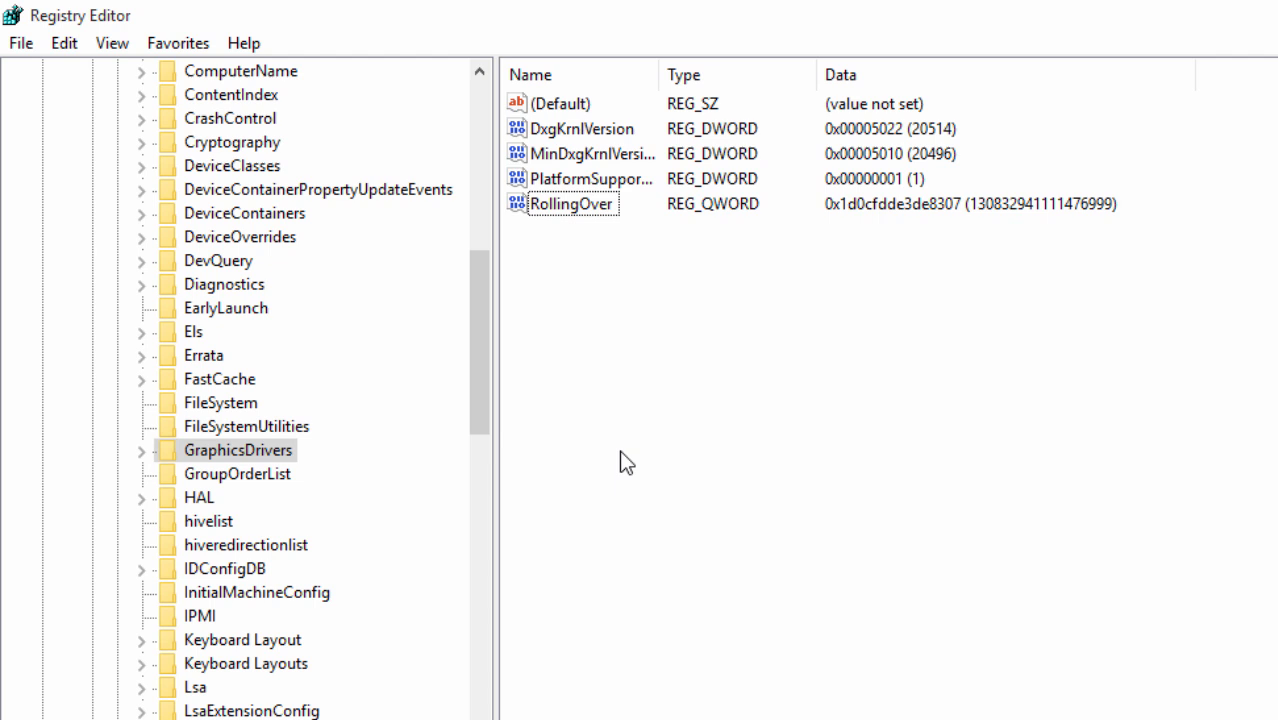
mouse_move(797, 463)
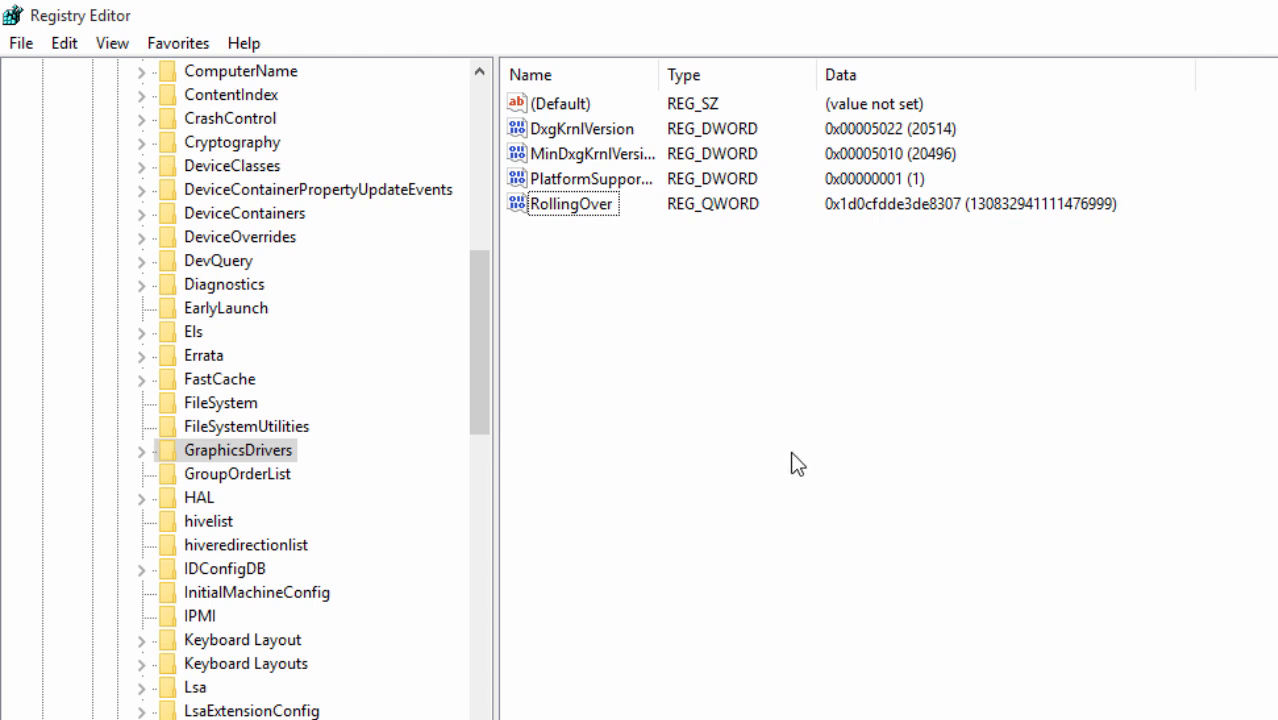
- Create a new QWORD (64-bit) value named TdrDelay in GraphicsDrivers
right_click(797, 462)
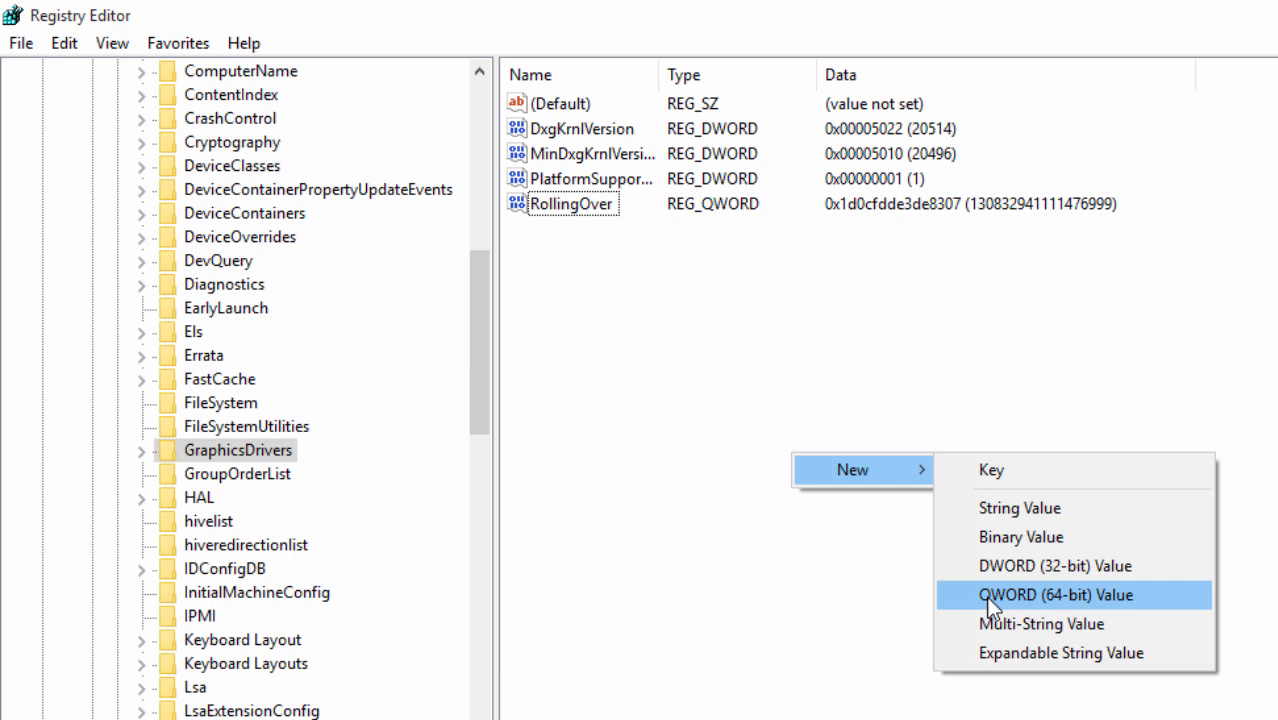
mouse_move(1065, 608)
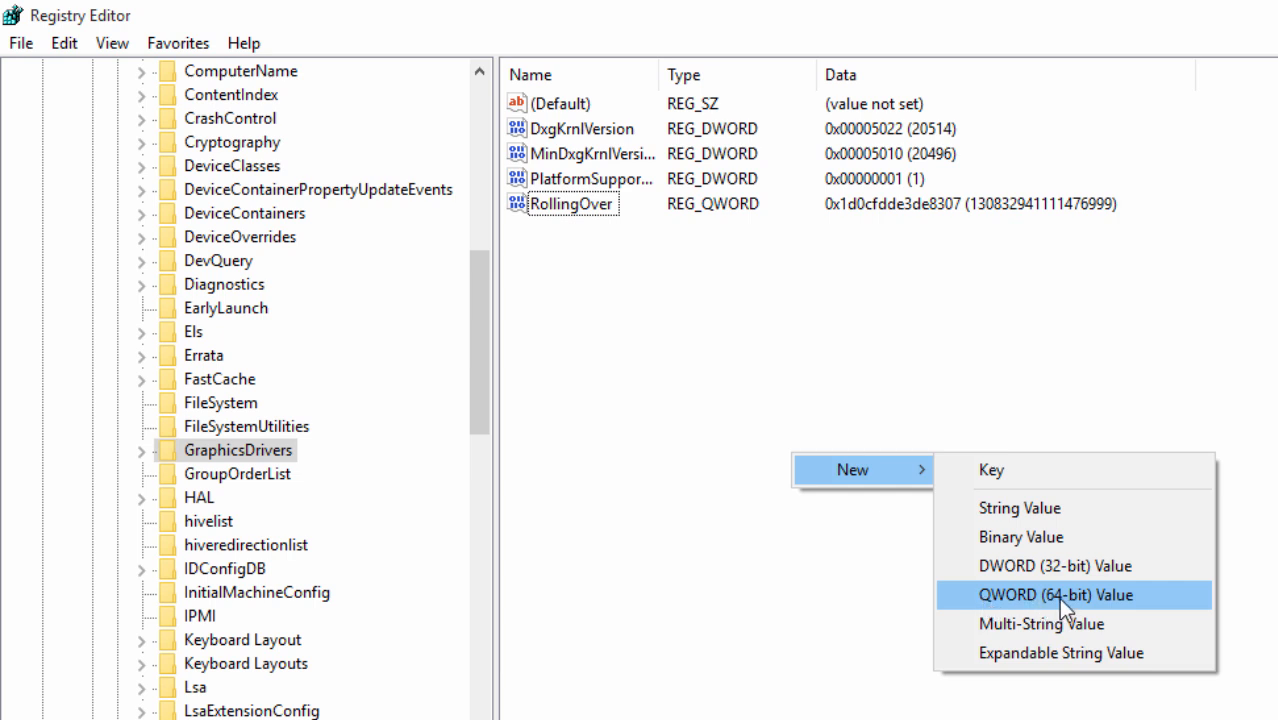
click(1052, 594)
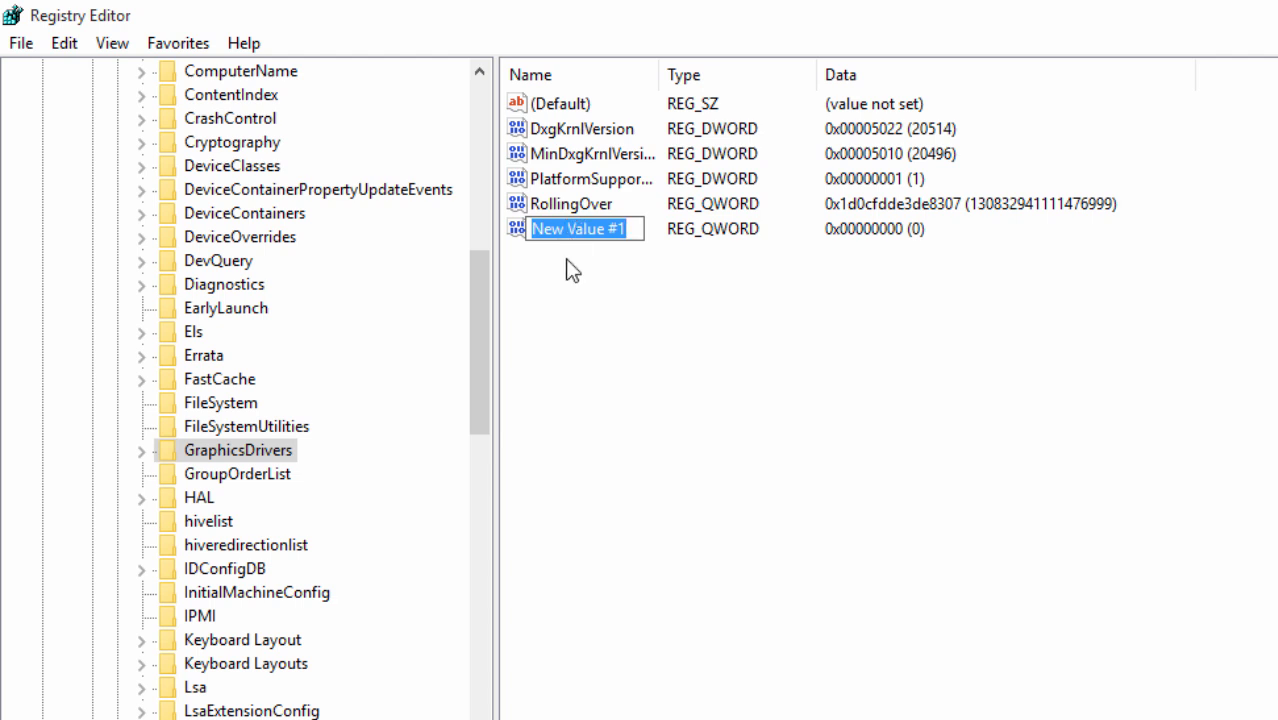
text(Tdr)
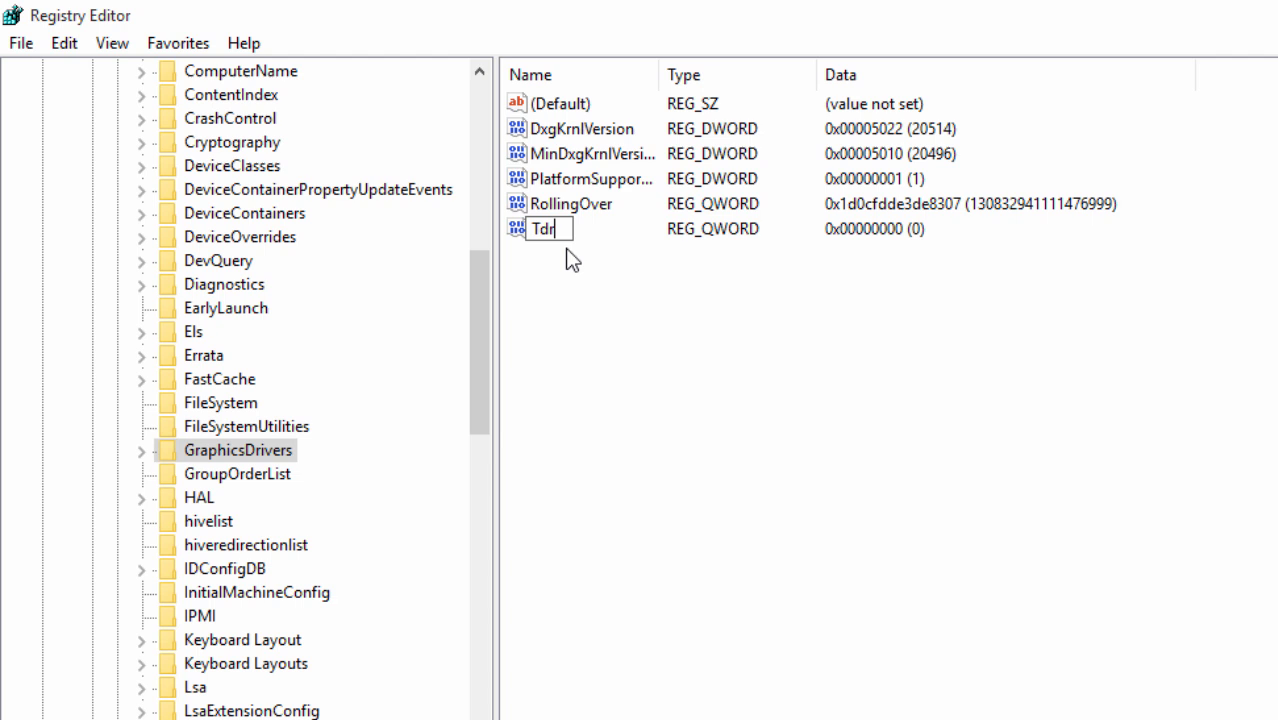
text(Delay)
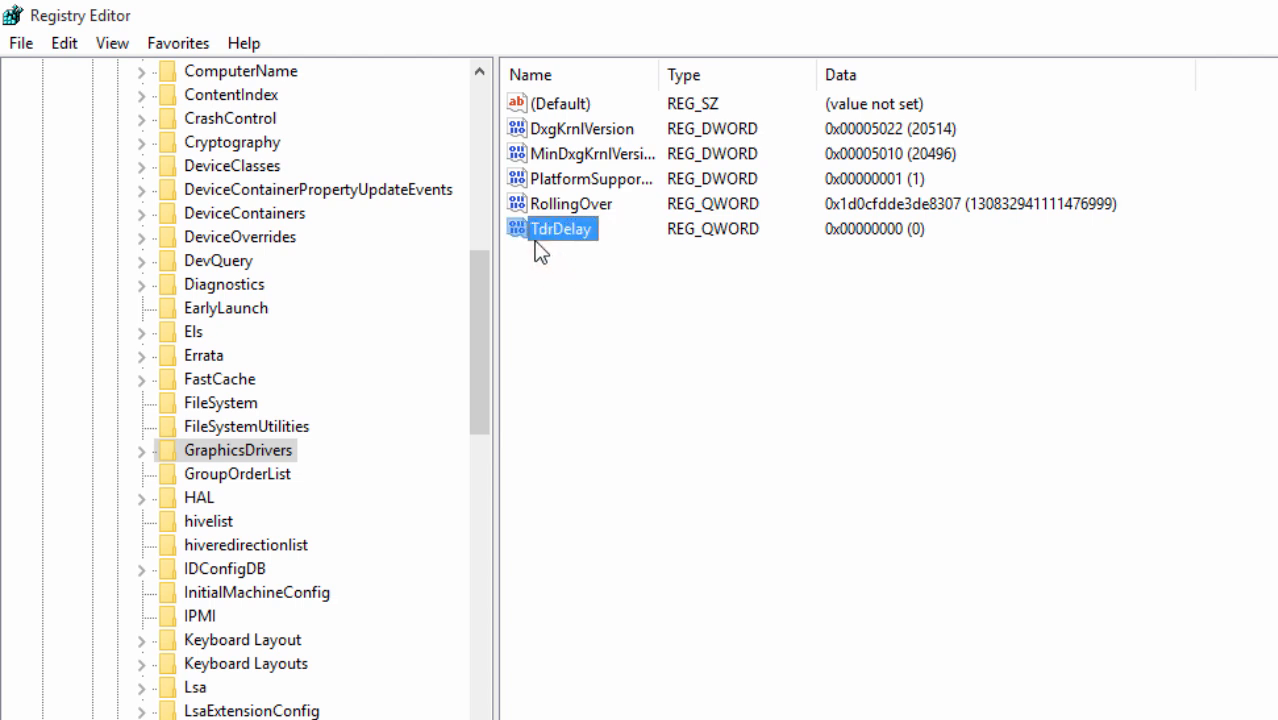
mouse_move(565, 248)
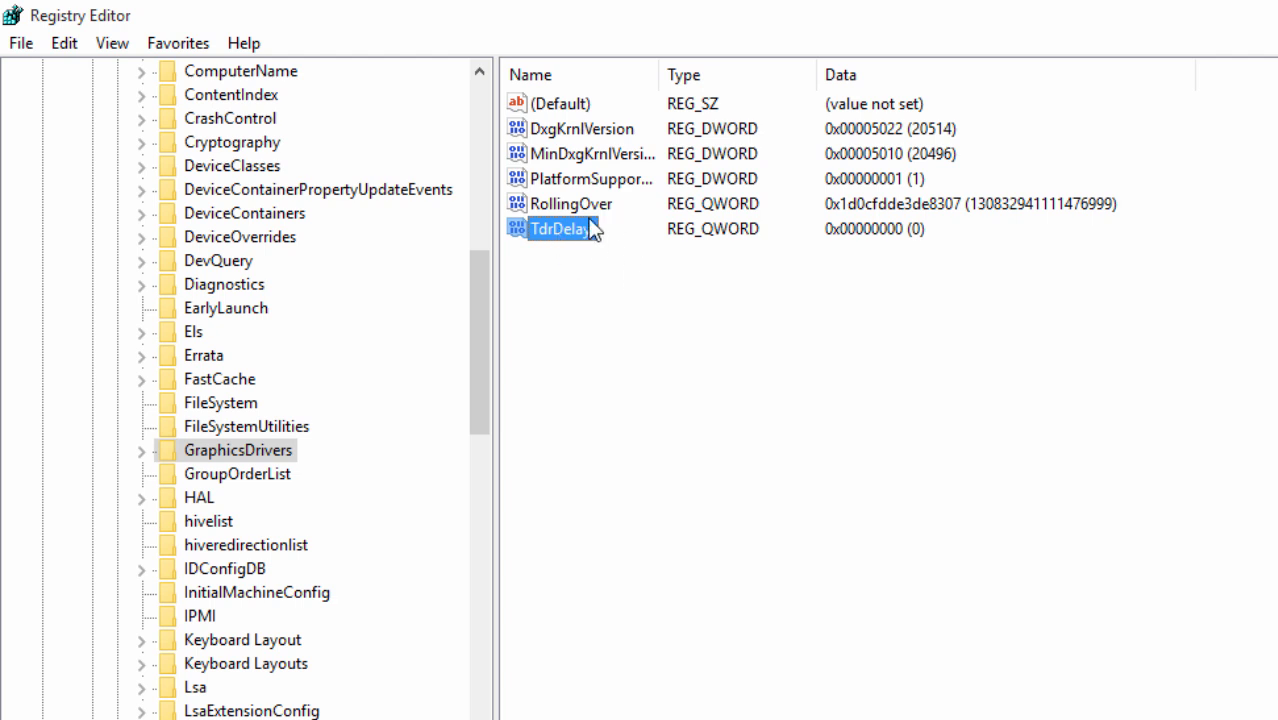
- Set the new TdrDelay value's data to 8
right_click(563, 228)
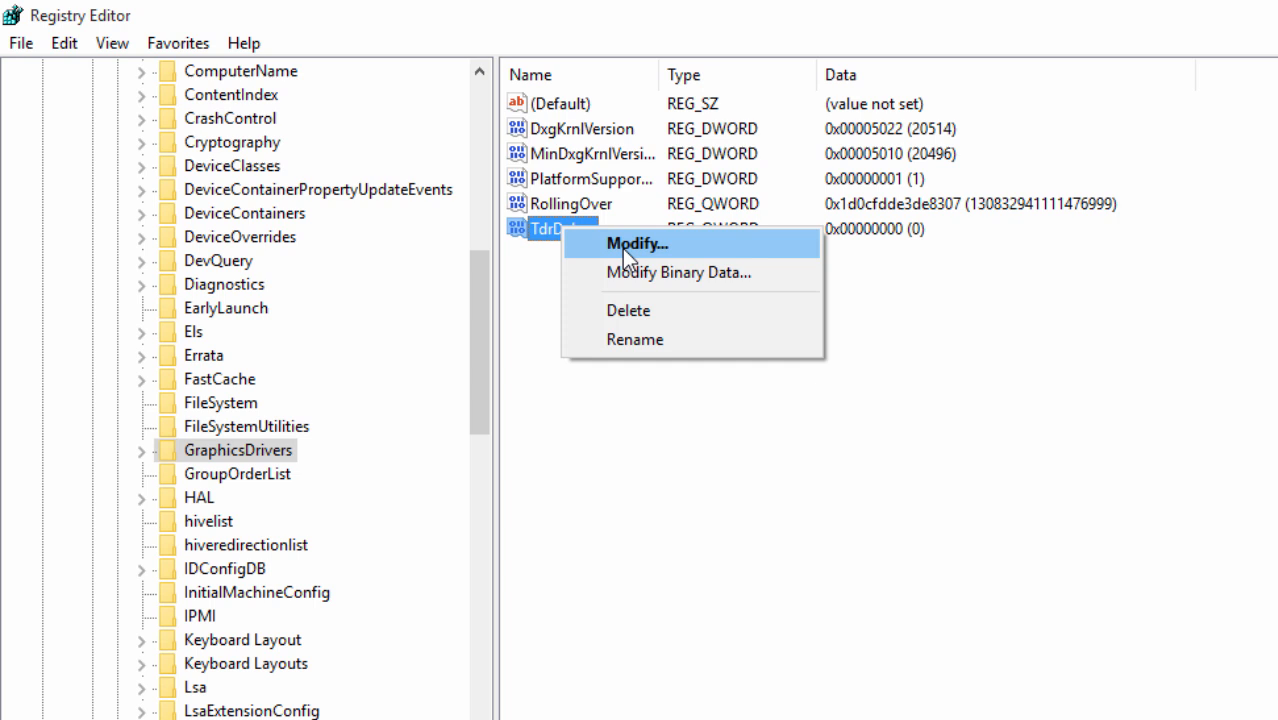
click(637, 243)
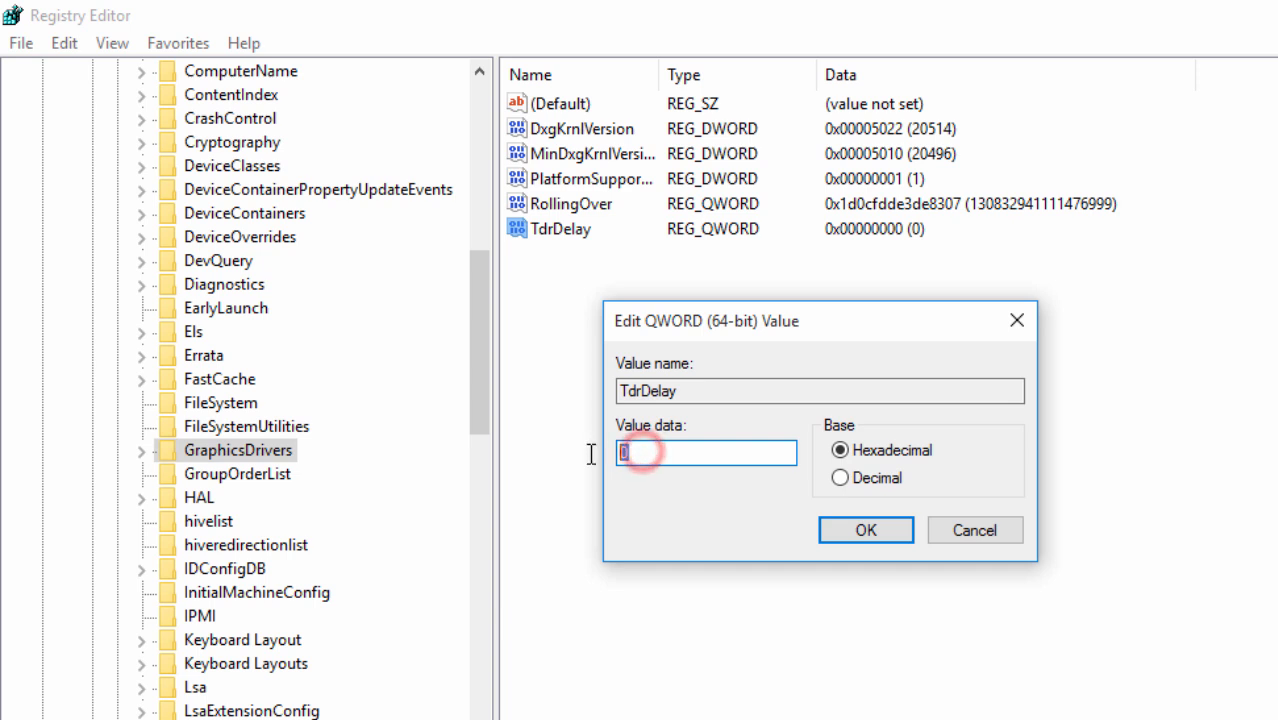
text(8)
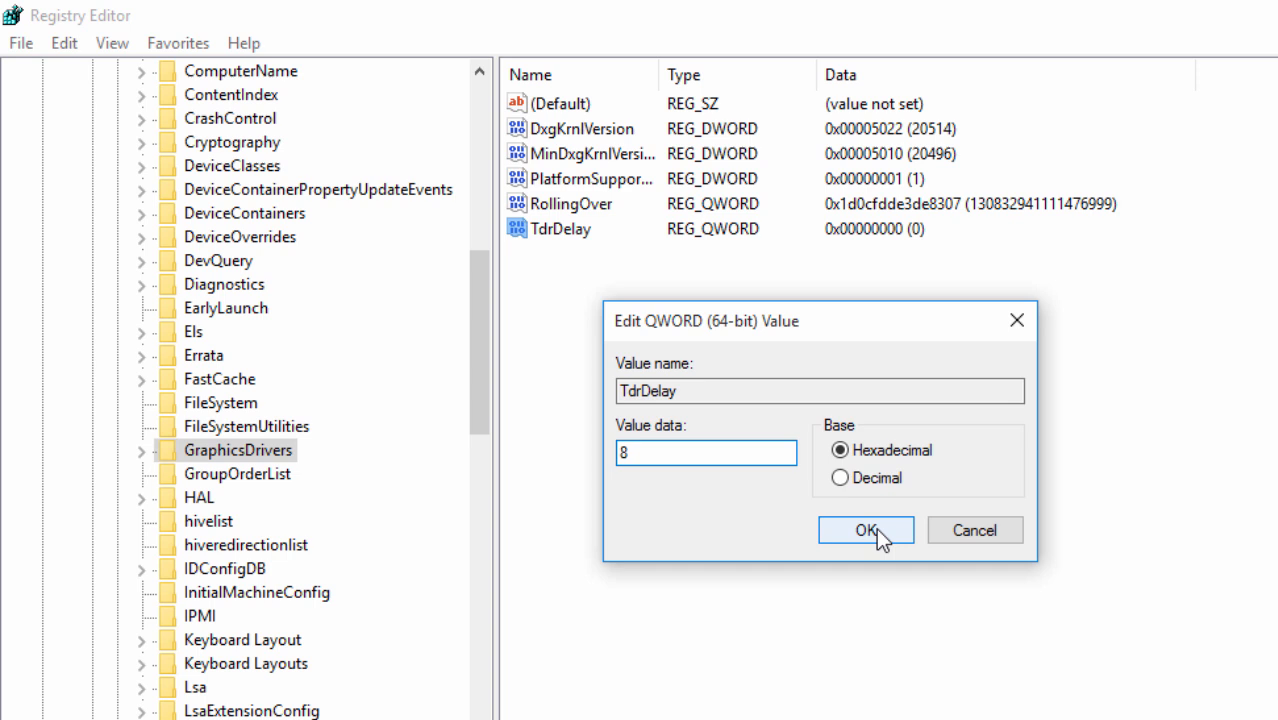
click(865, 530)
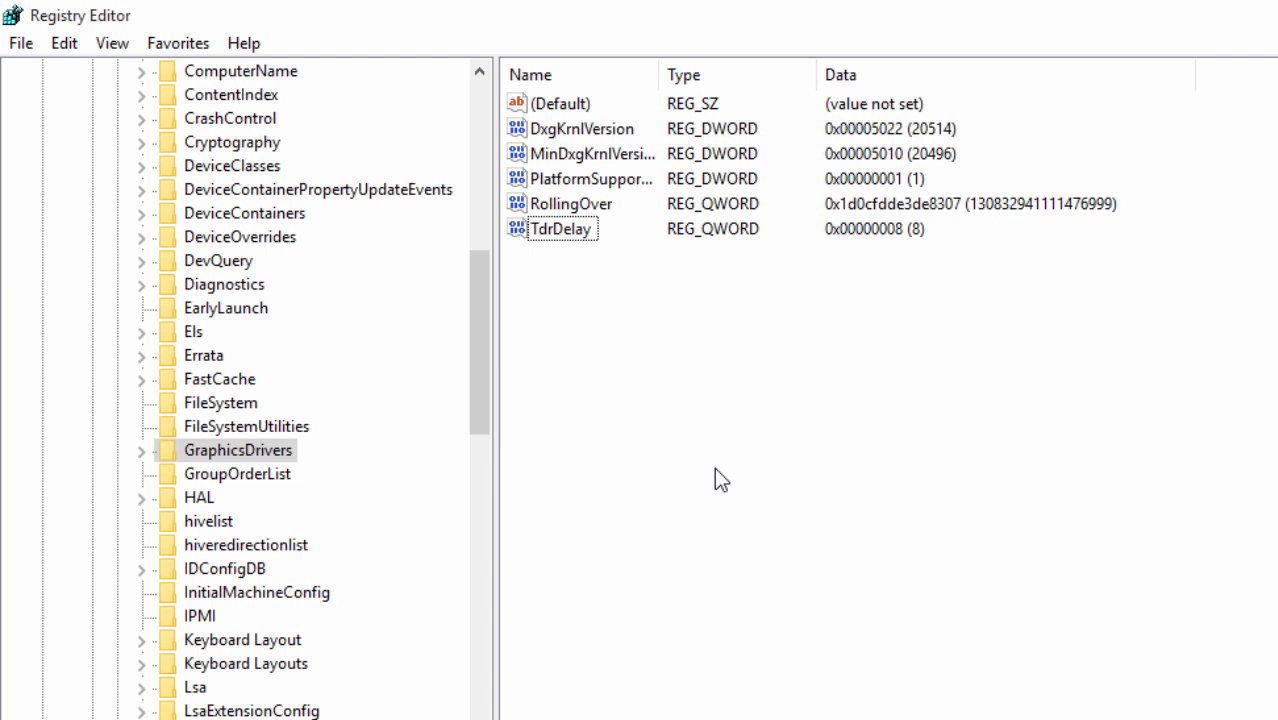
- Change TdrDelay's data to hexadecimal 10
click(562, 228)
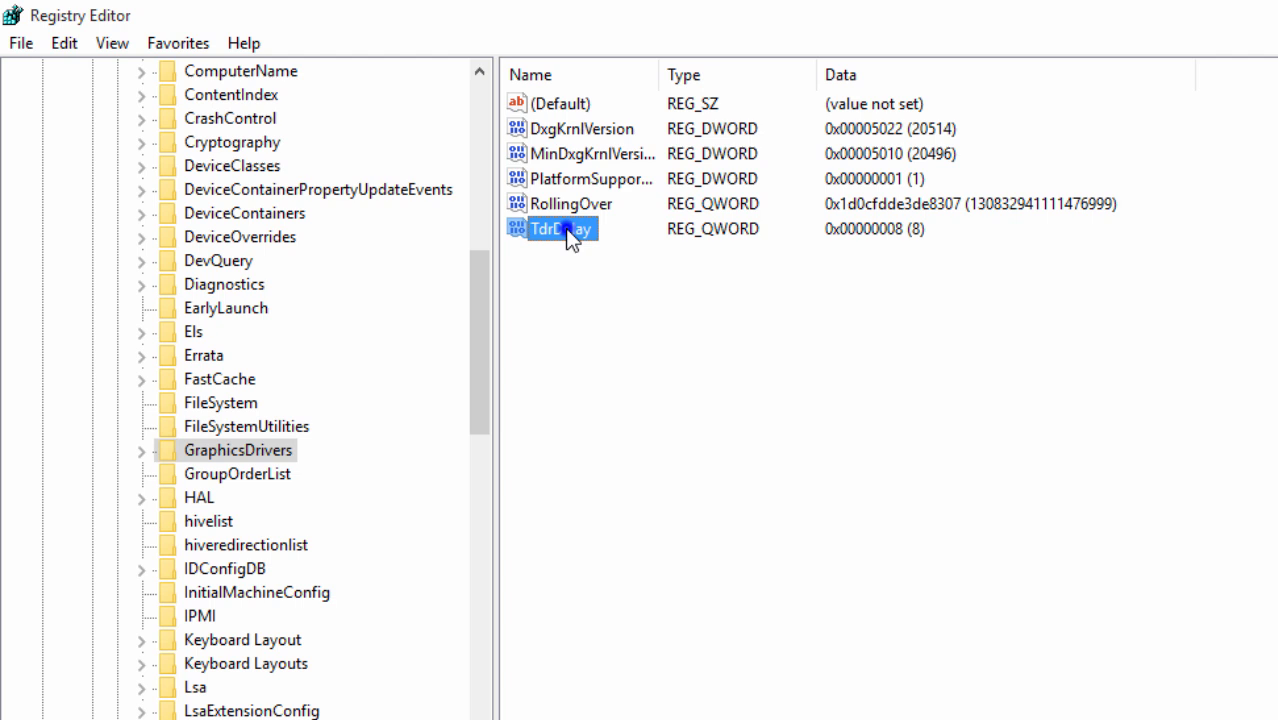
double_click(561, 228)
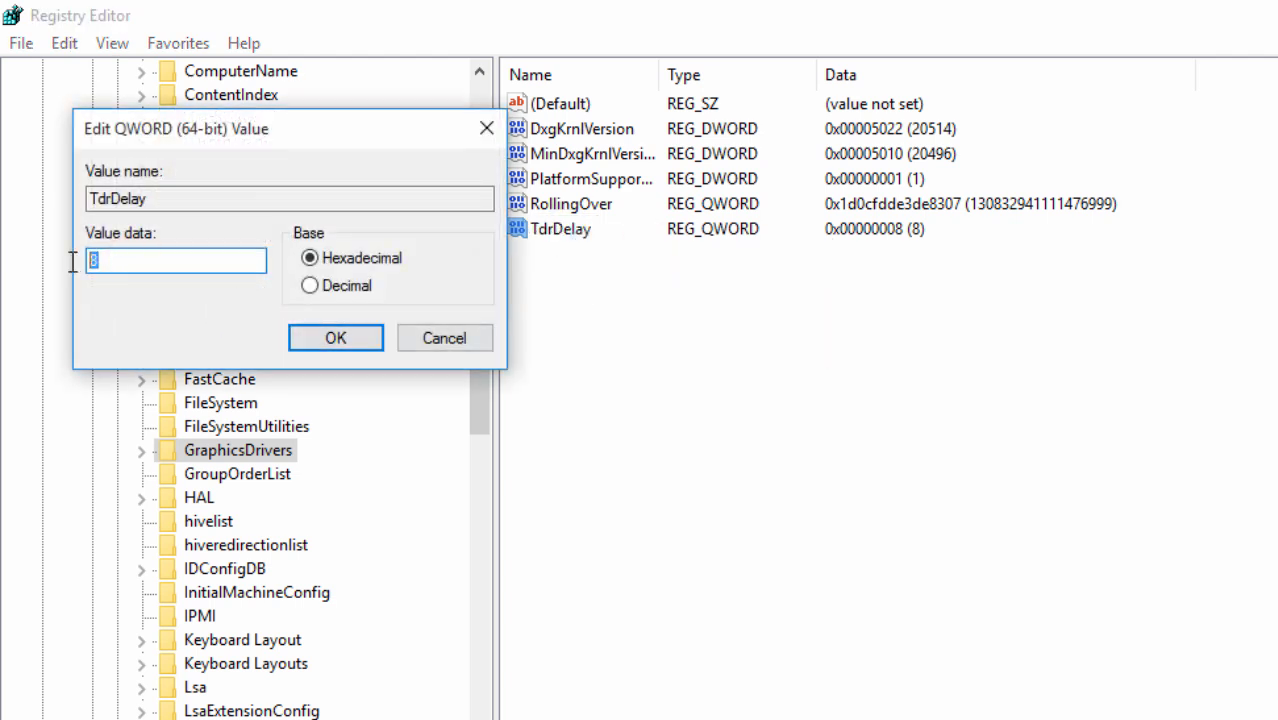
text(10)
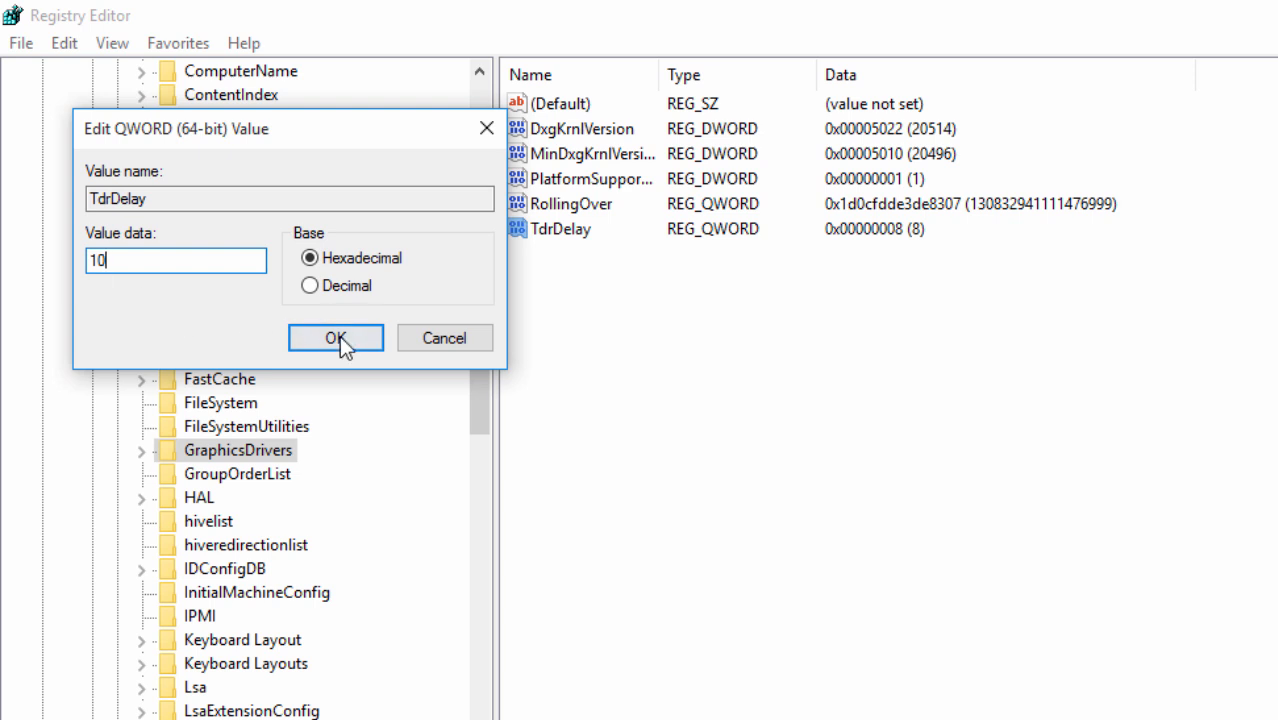
click(335, 338)
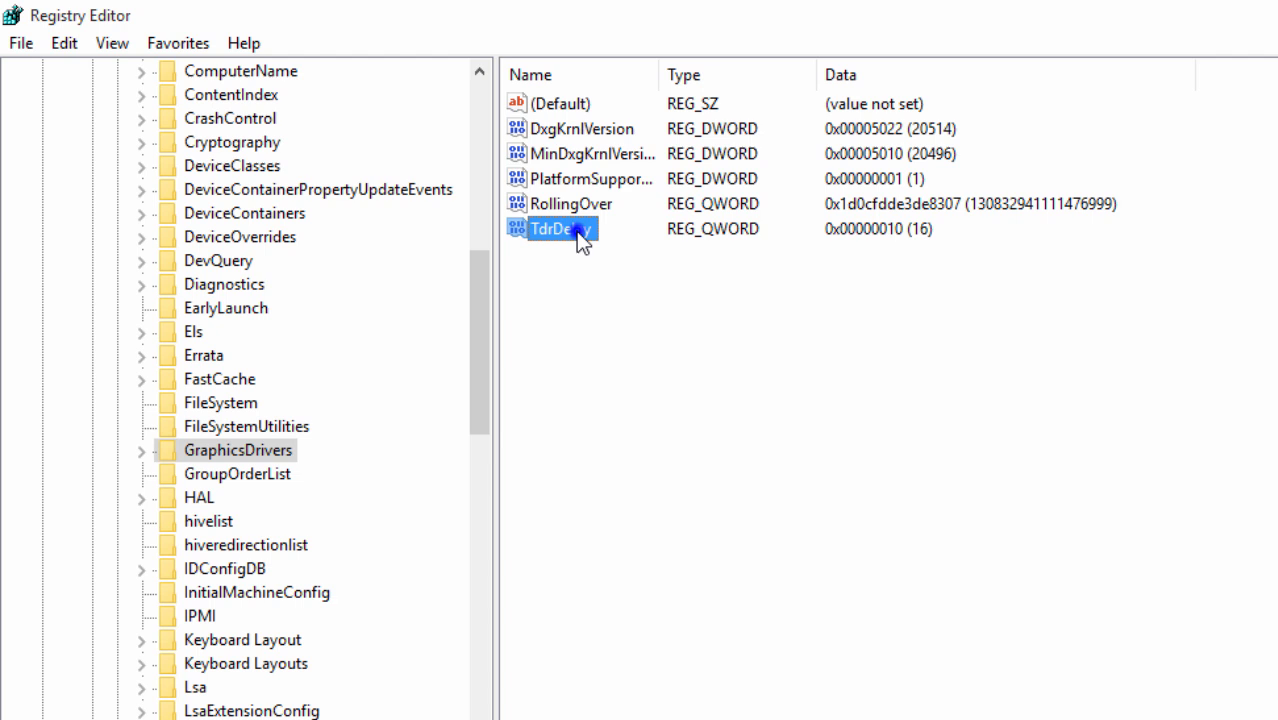
- Replace TdrDelay's data of 10 with 8 and confirm with OK
double_click(560, 228)
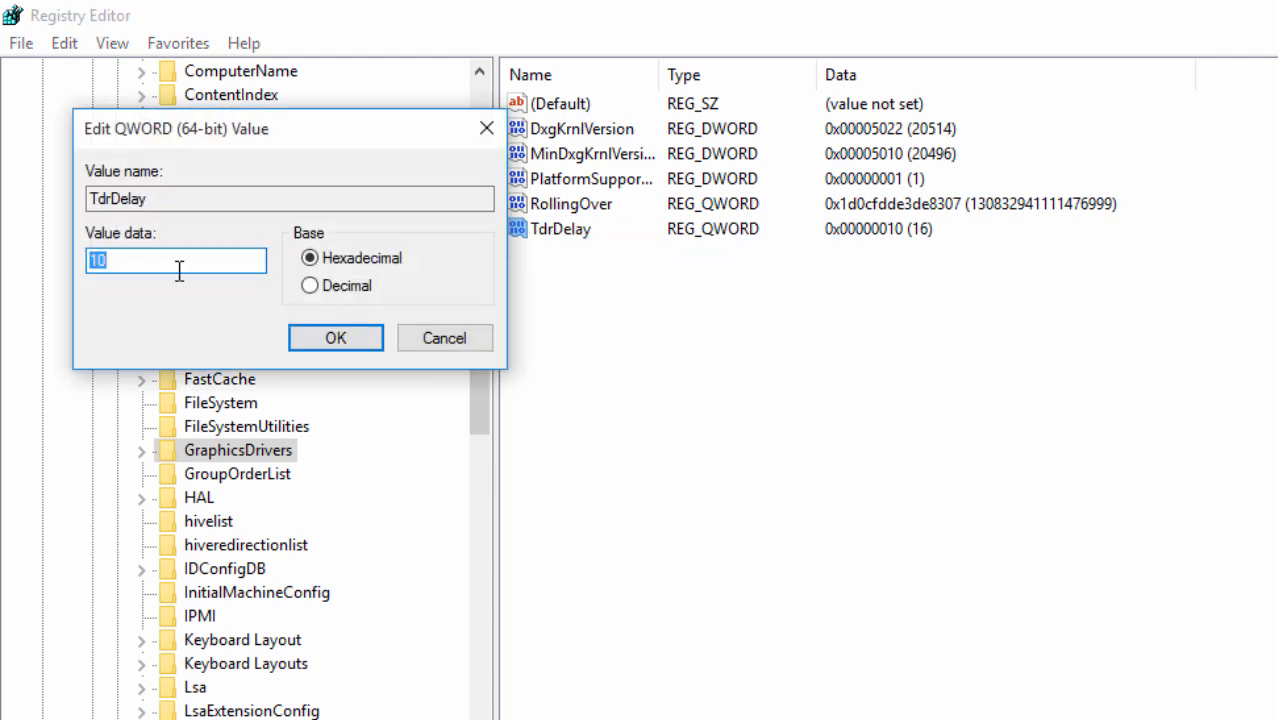
mouse_move(70, 265)
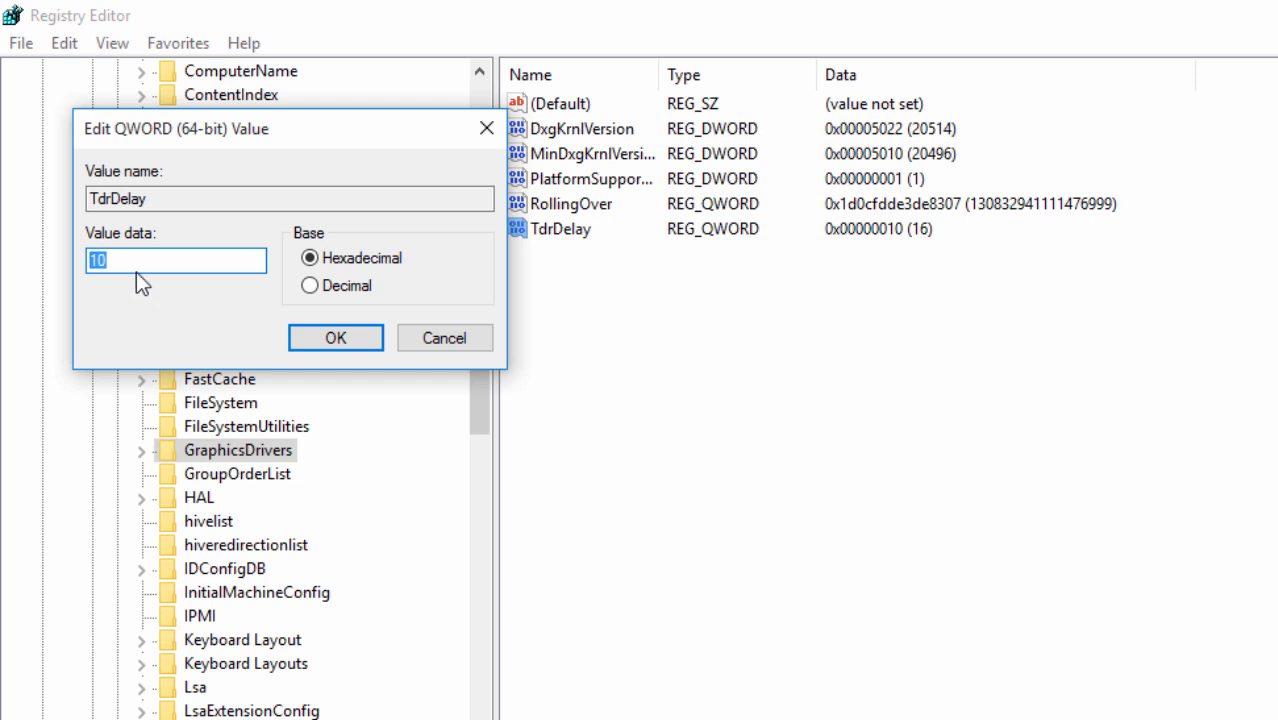
text(8)
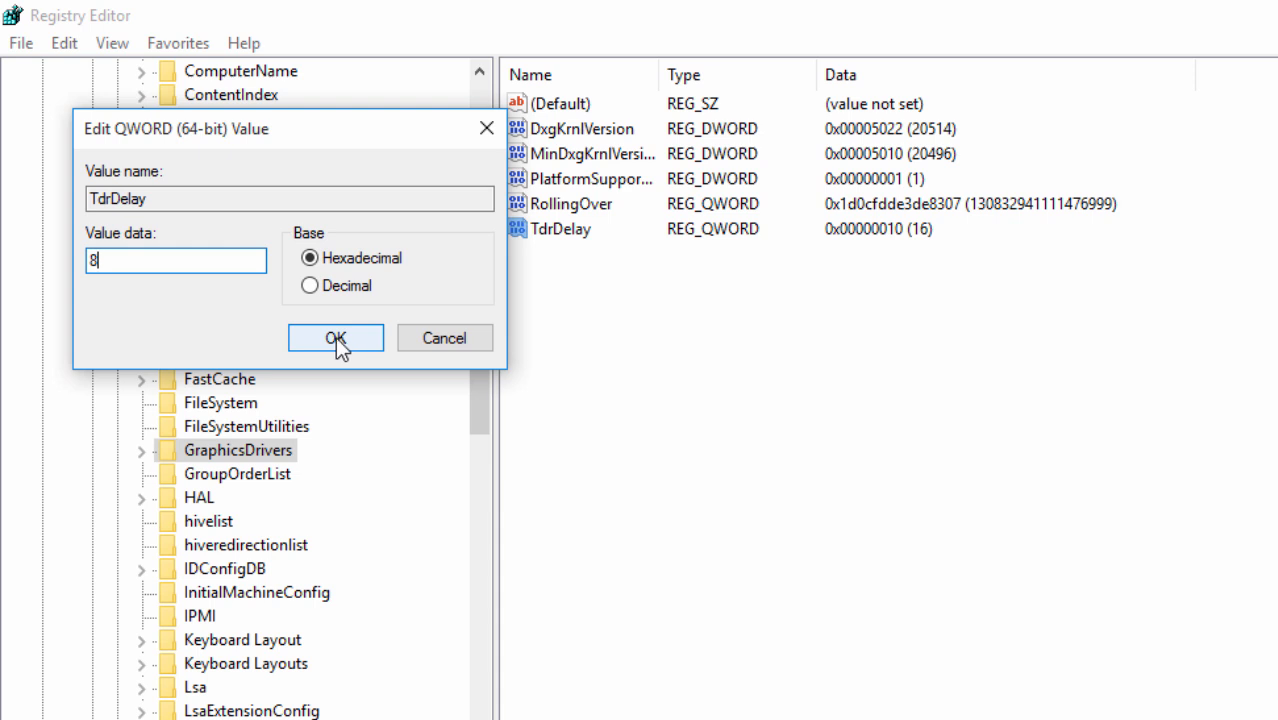
click(335, 337)
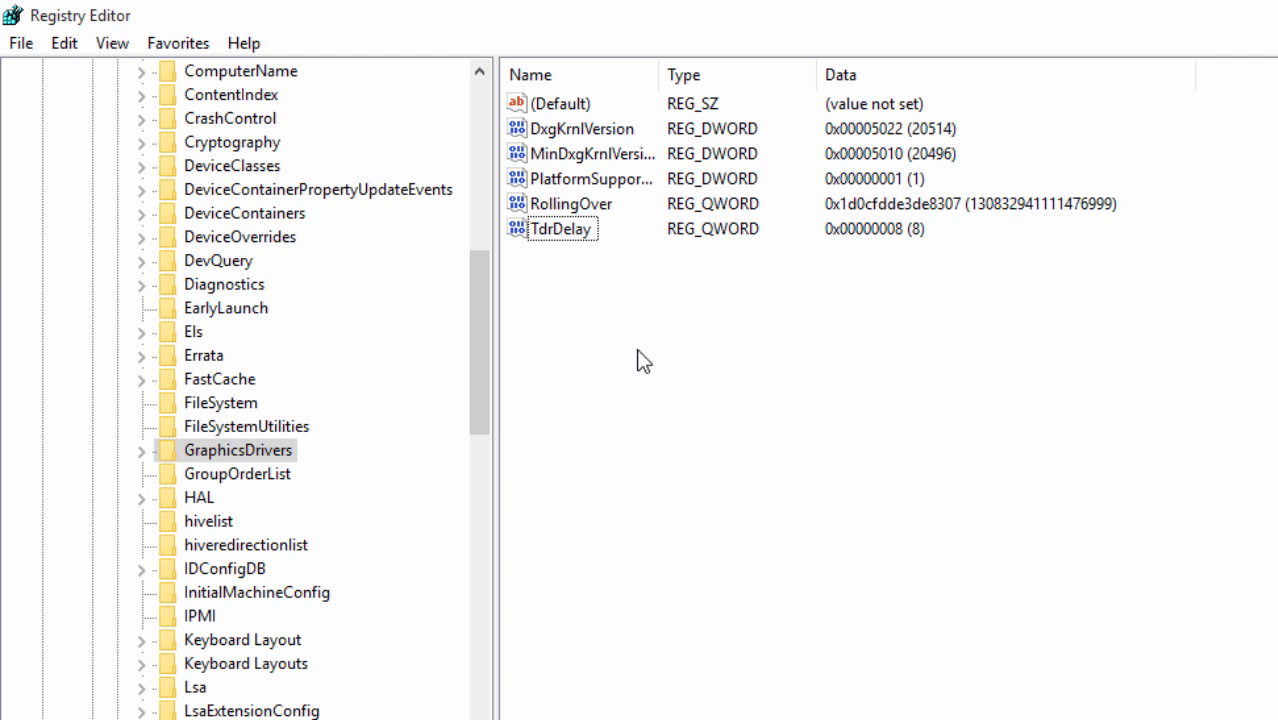
mouse_move(800, 322)
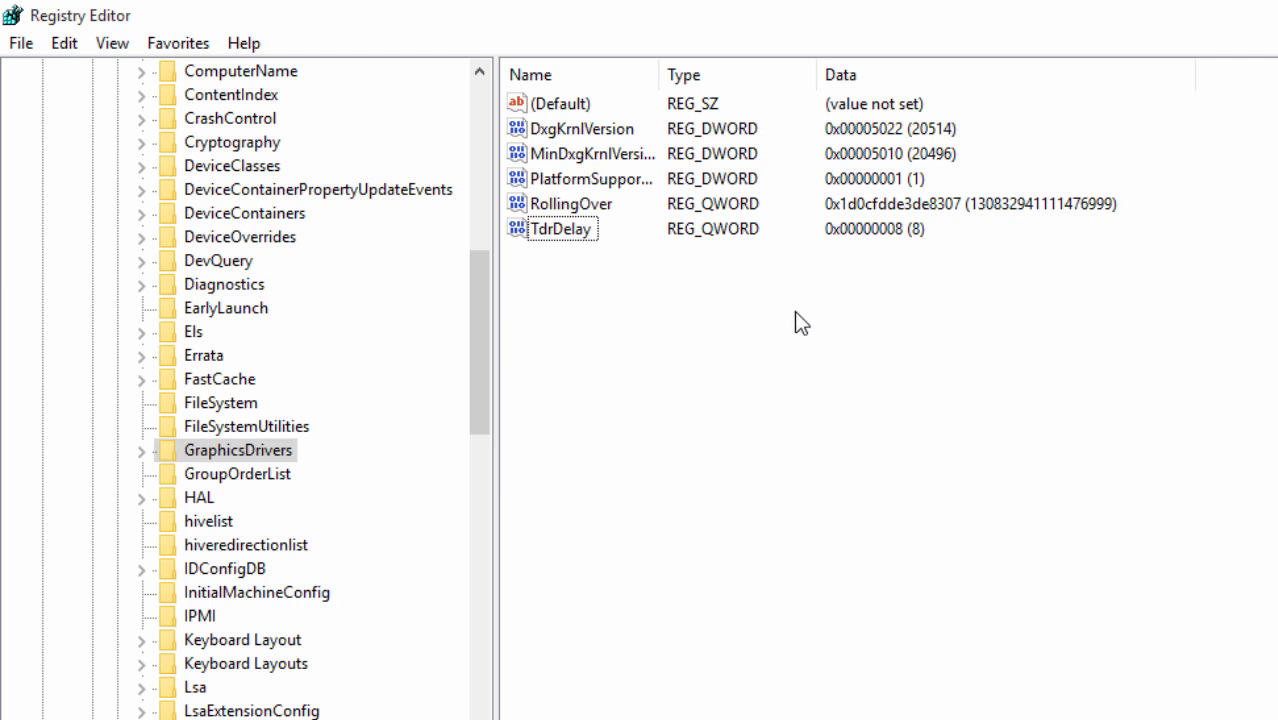
mouse_move(1161, 419)
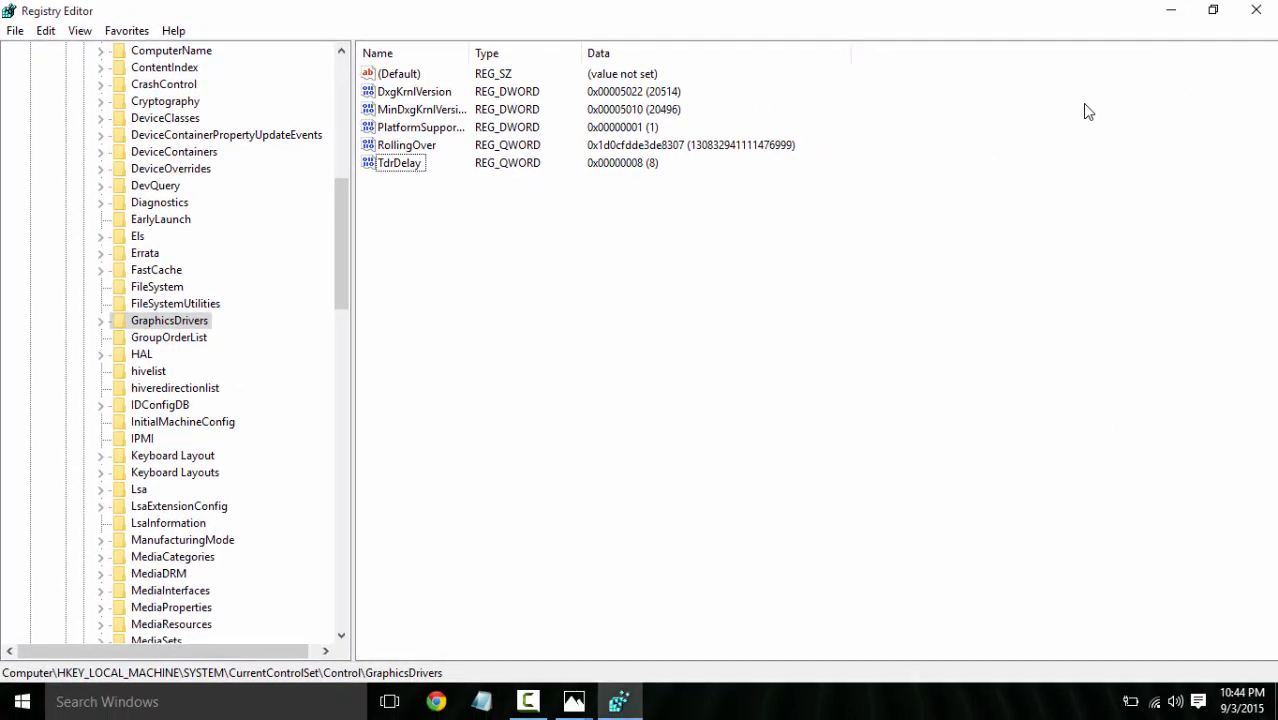
mouse_move(1171, 10)
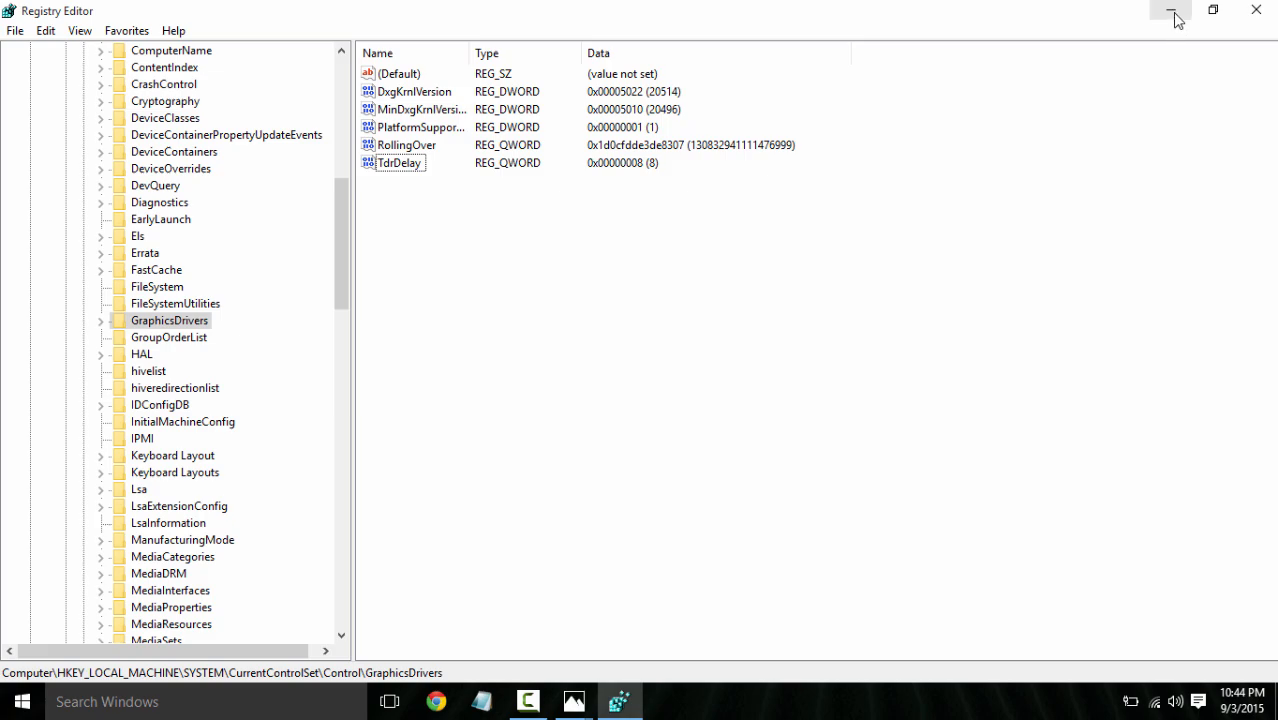
- Minimize Registry Editor to reveal the desktop
click(1172, 9)
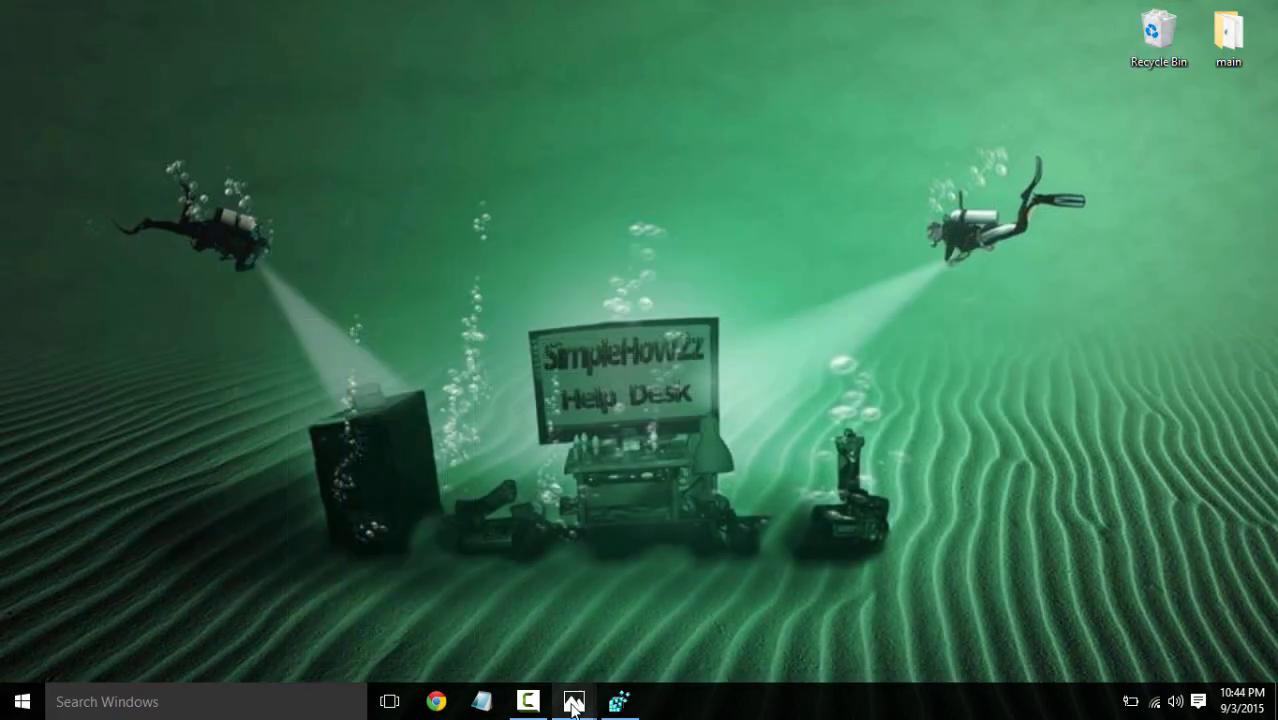
click(573, 701)
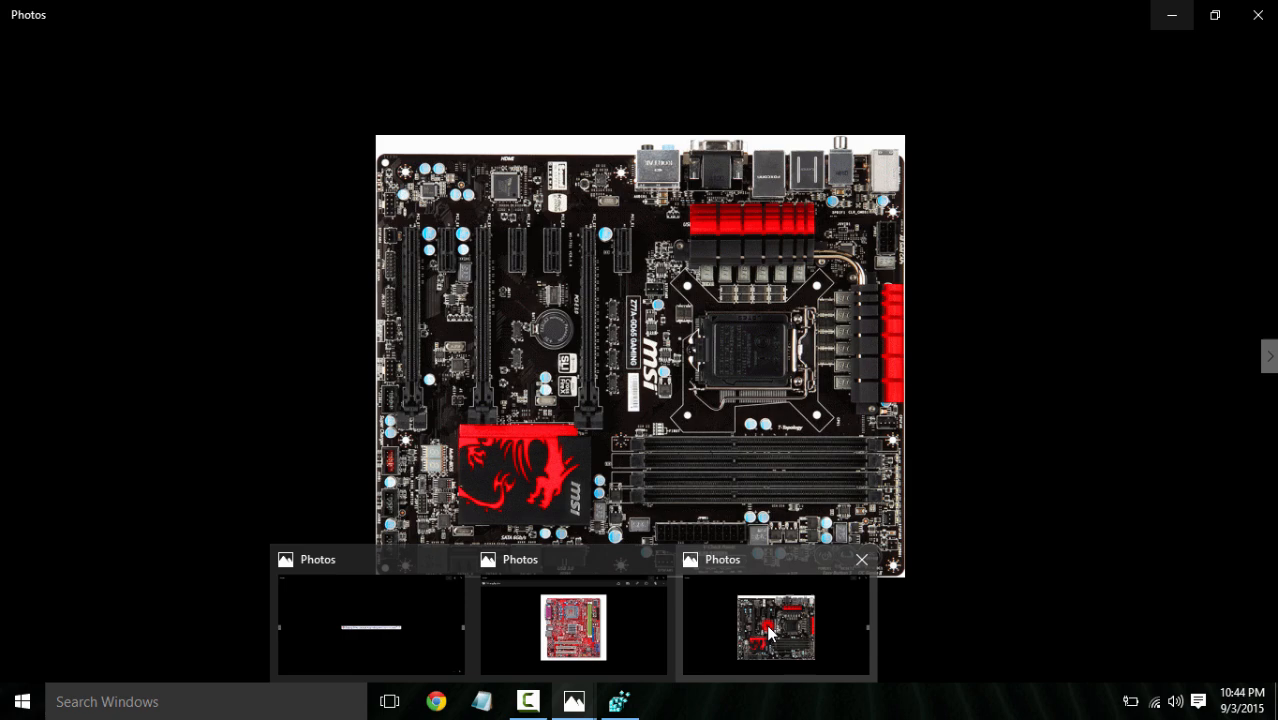
click(573, 628)
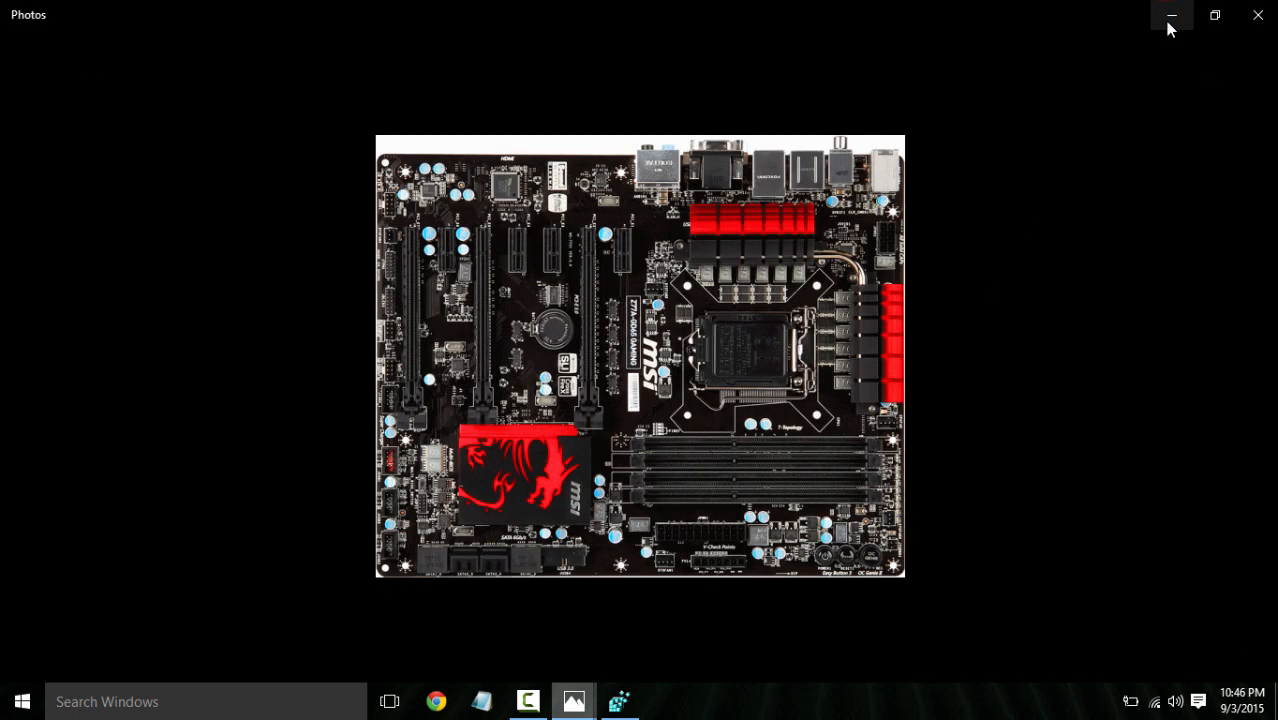
click(1171, 15)
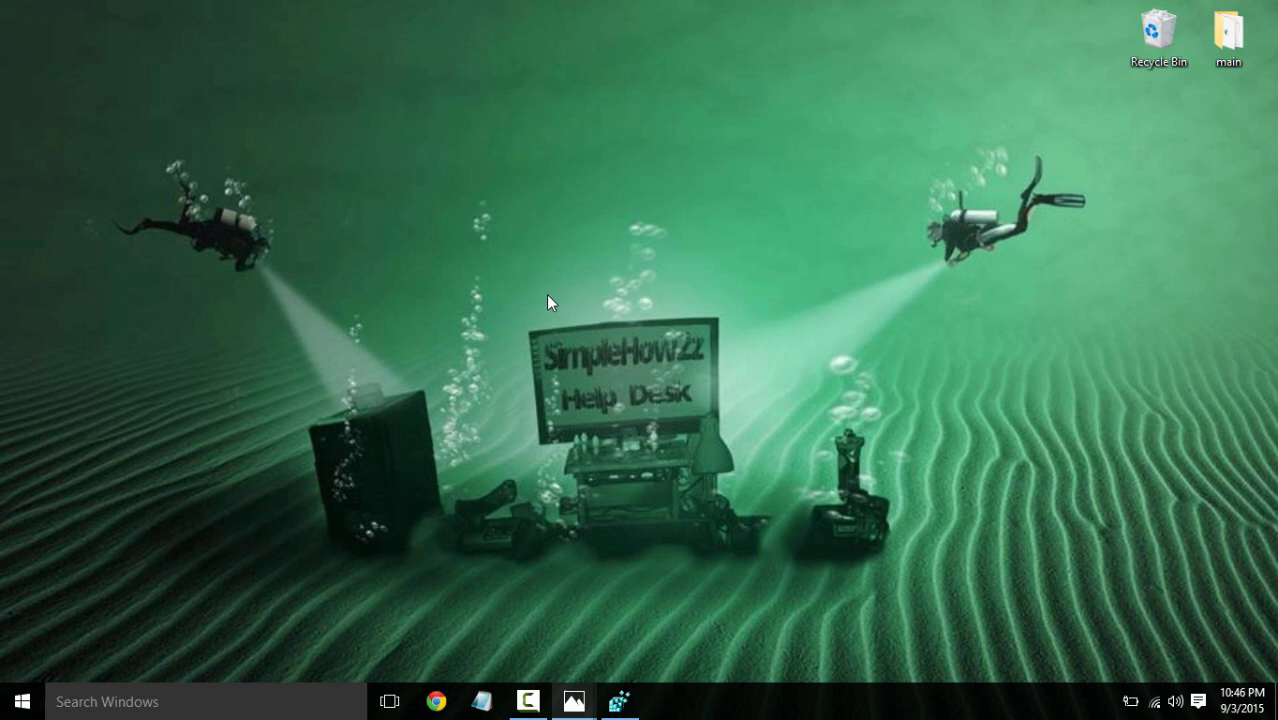
mouse_move(673, 498)
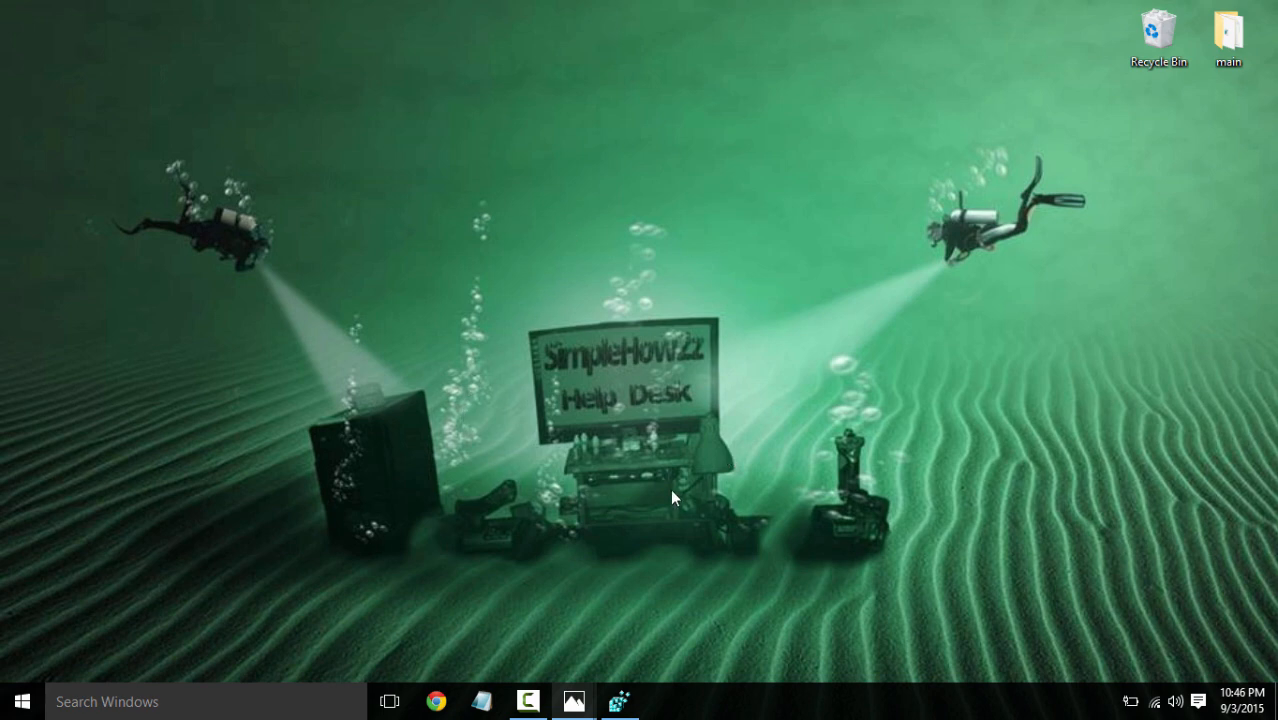
mouse_move(735, 318)
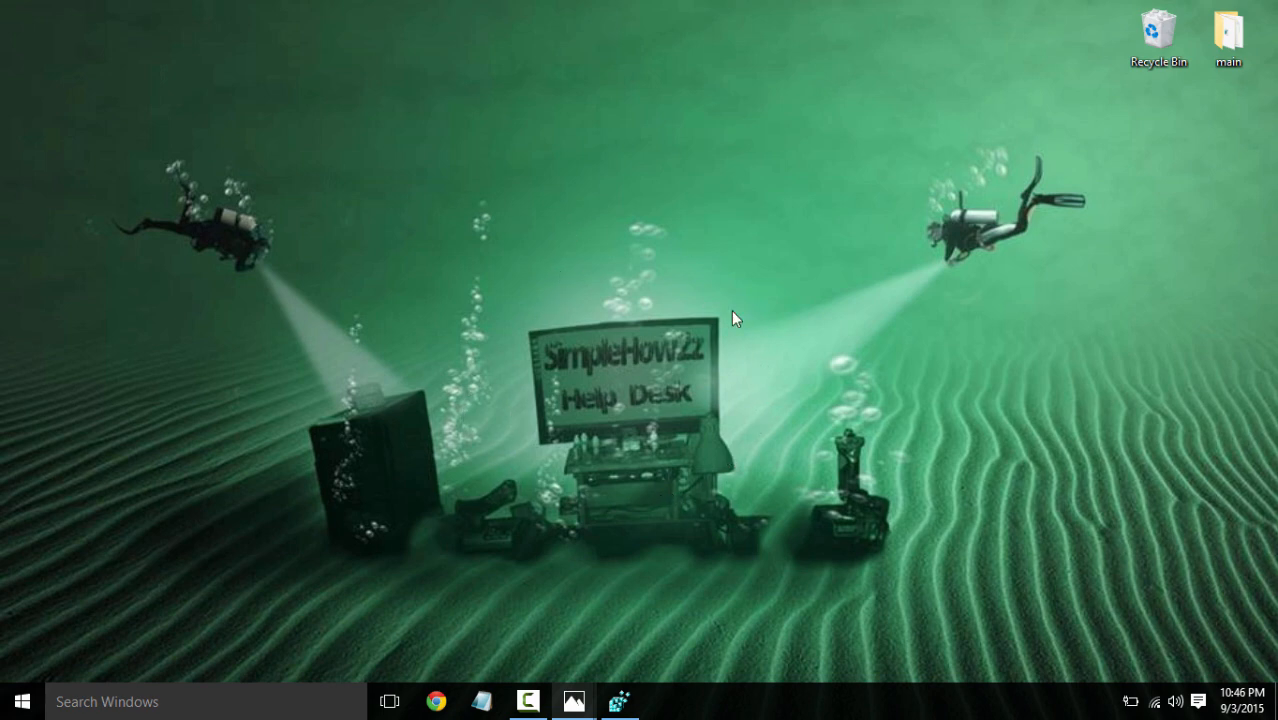
mouse_move(767, 302)
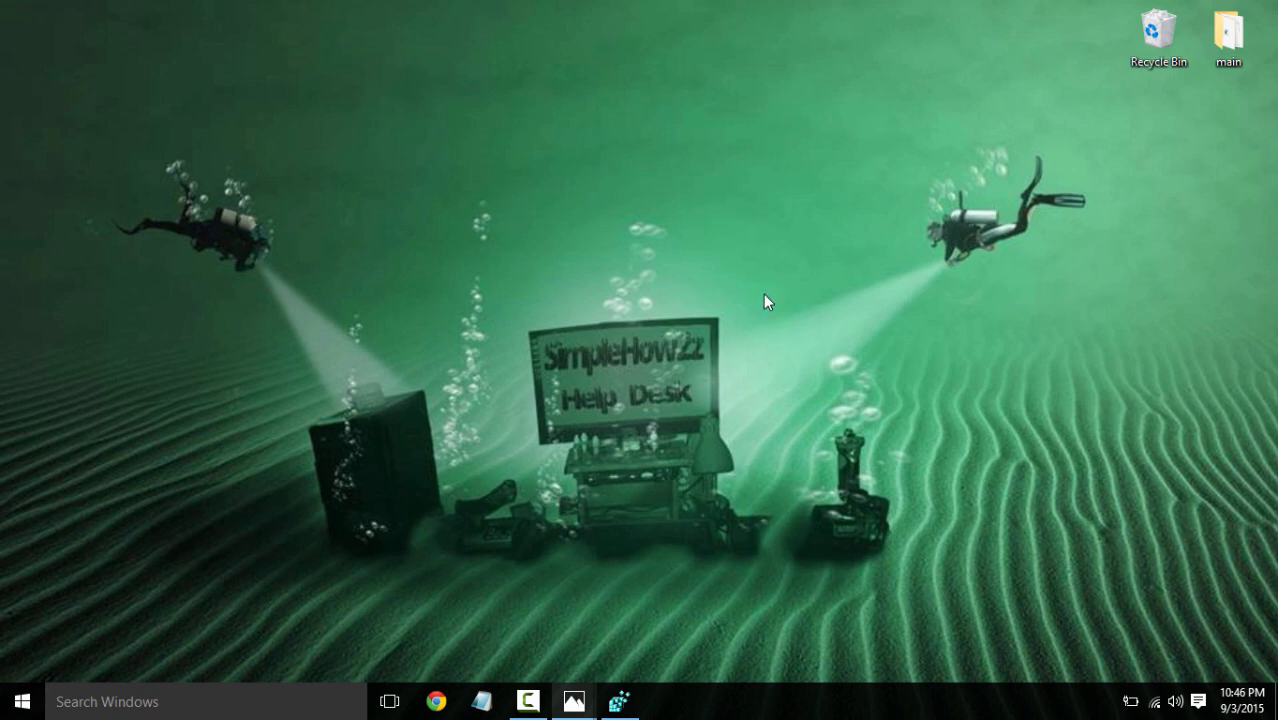
mouse_move(650, 298)
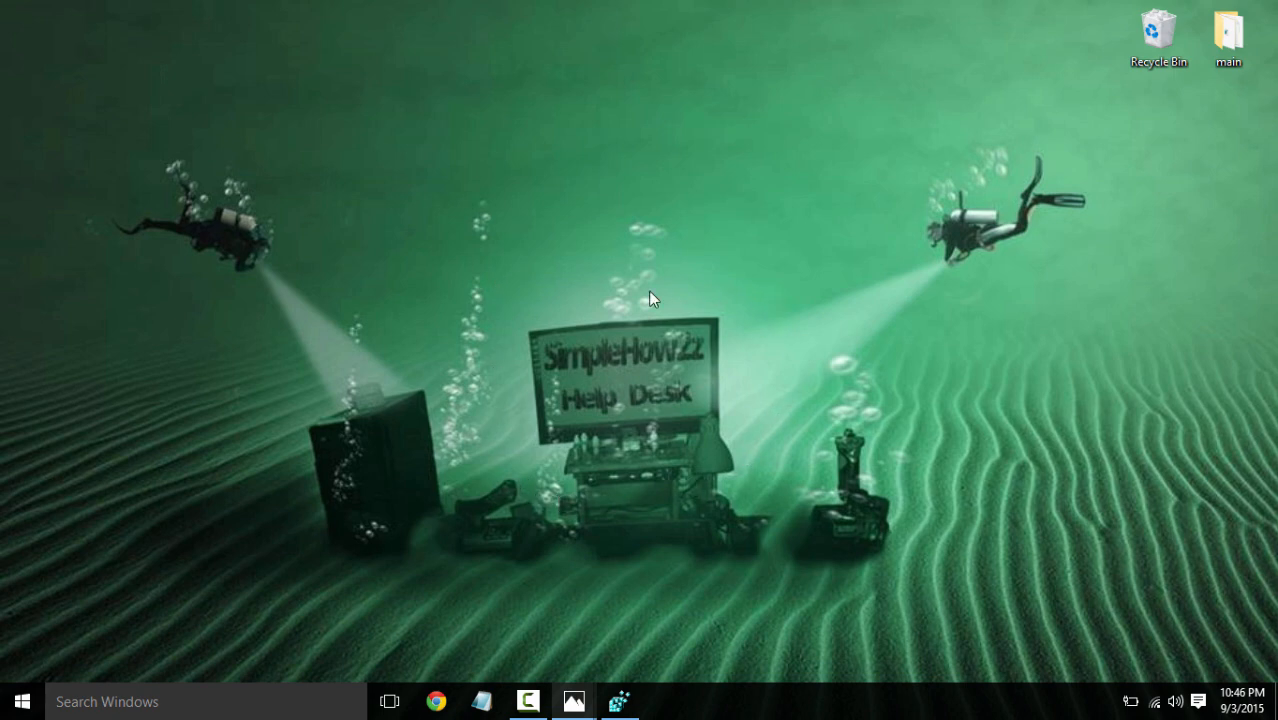
mouse_move(730, 505)
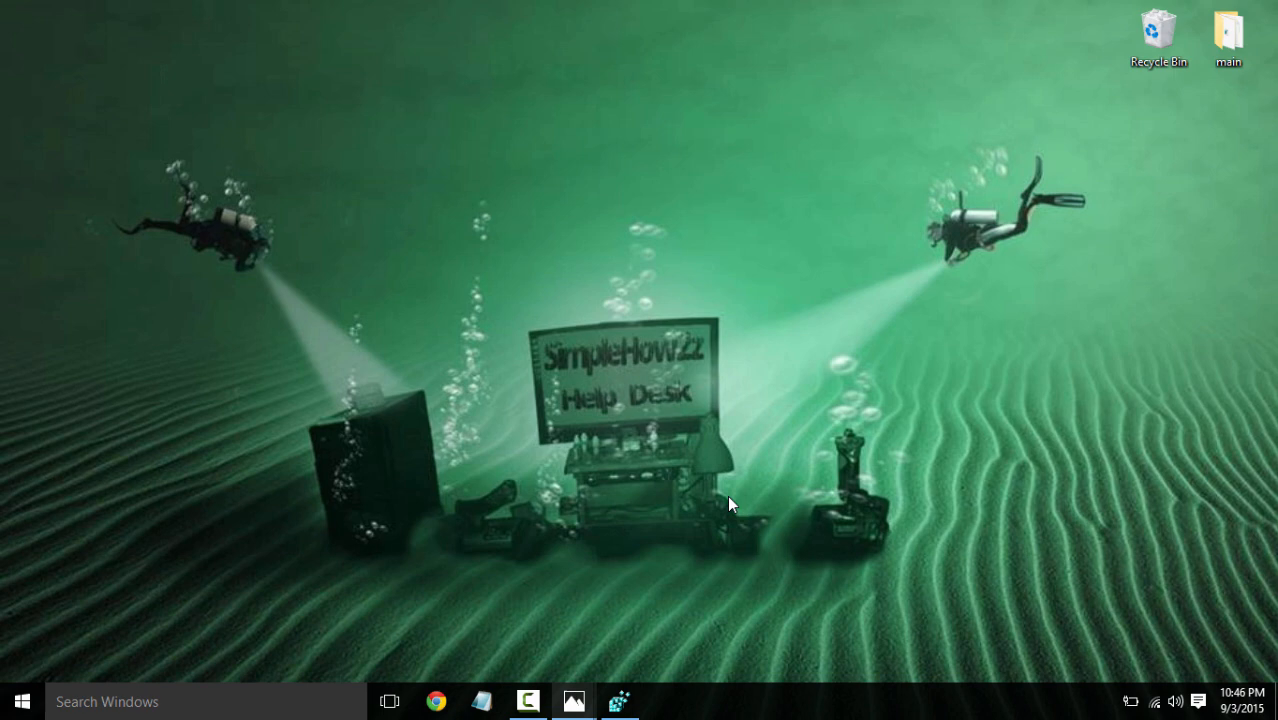
mouse_move(646, 492)
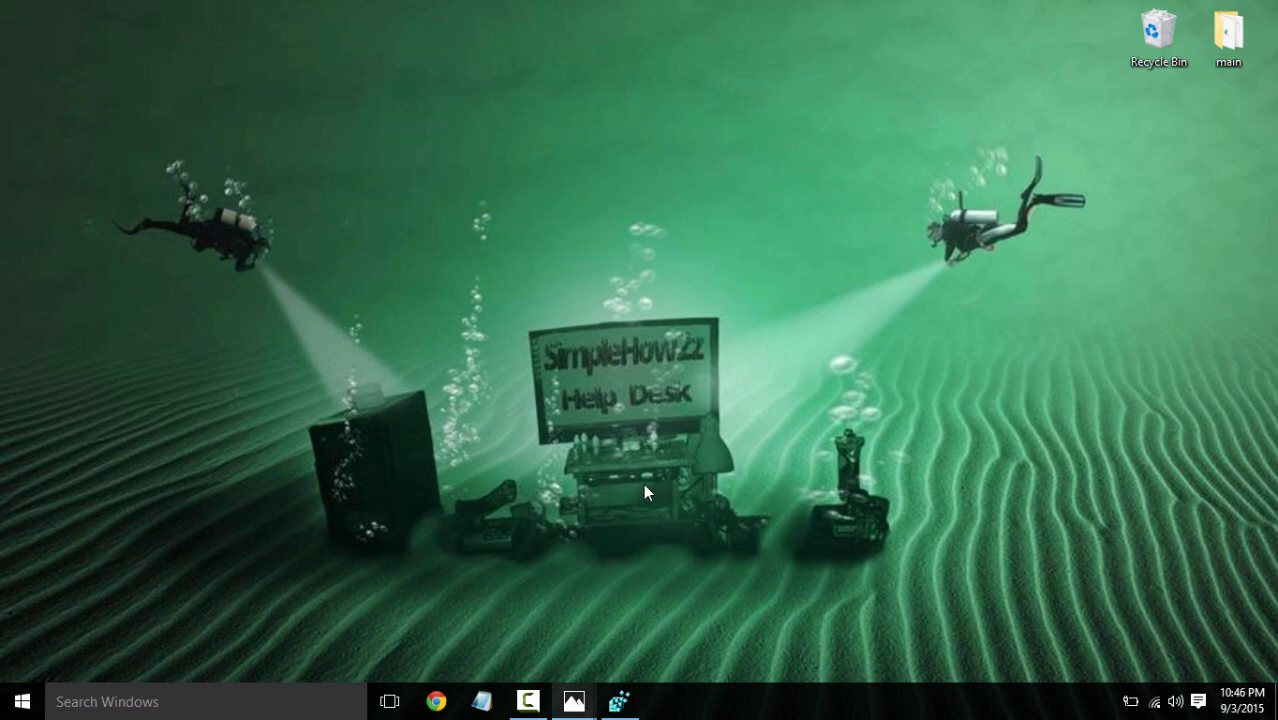
mouse_move(505, 483)
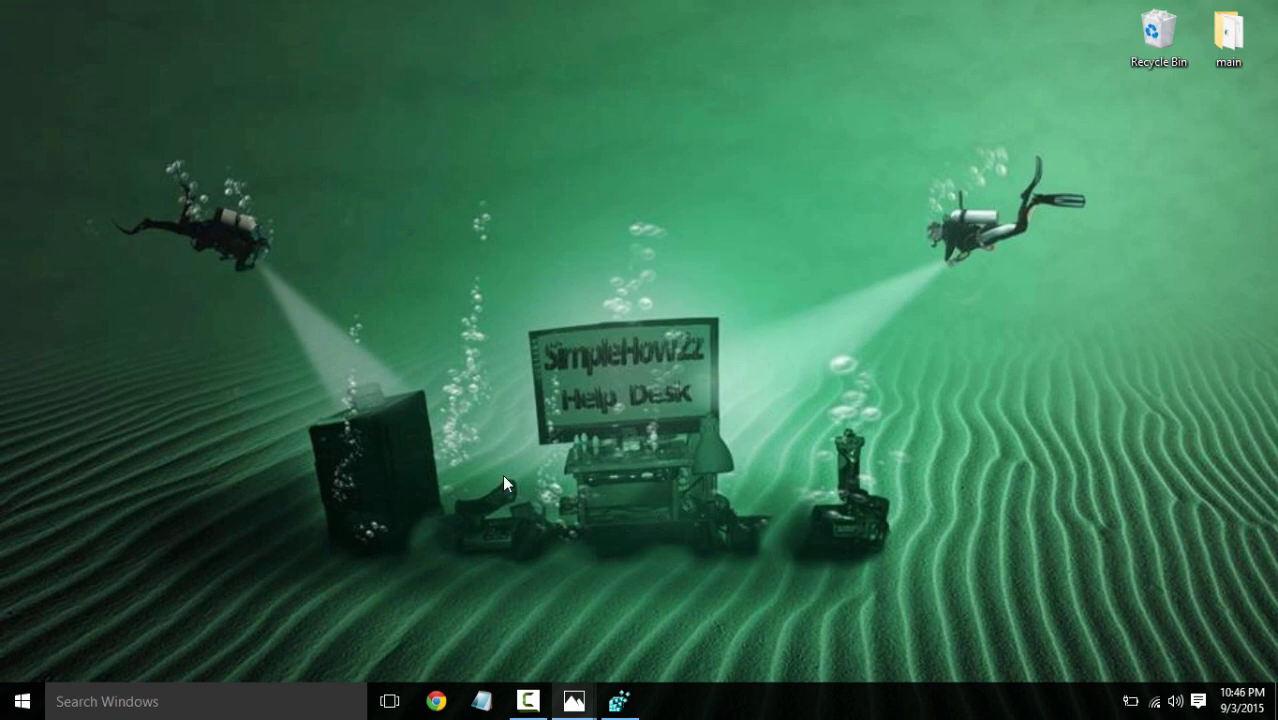
mouse_move(742, 480)
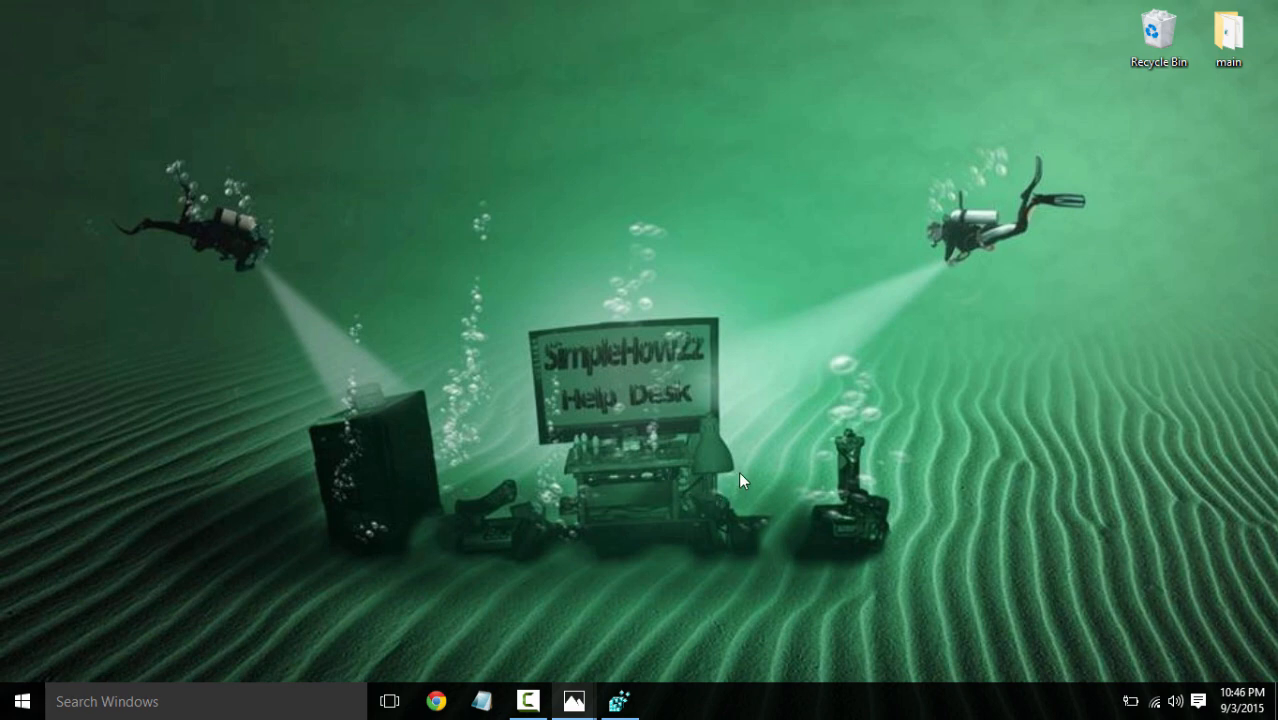
mouse_move(632, 512)
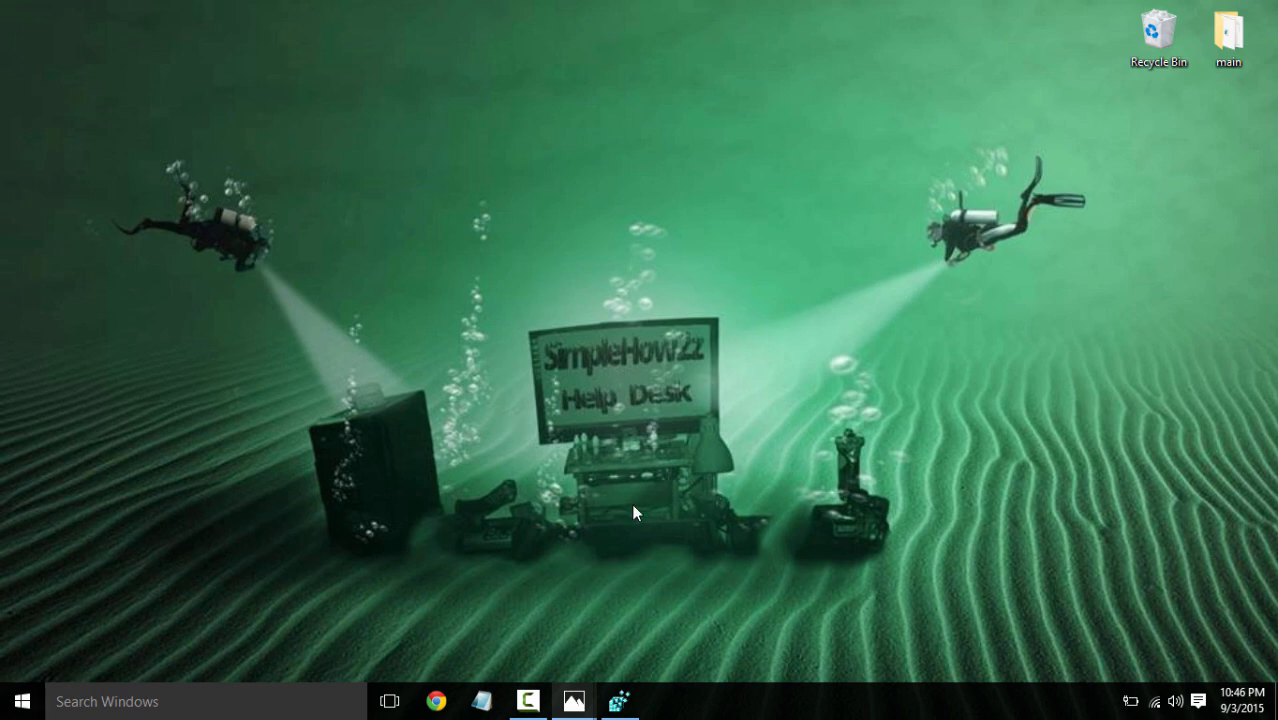
mouse_move(503, 347)
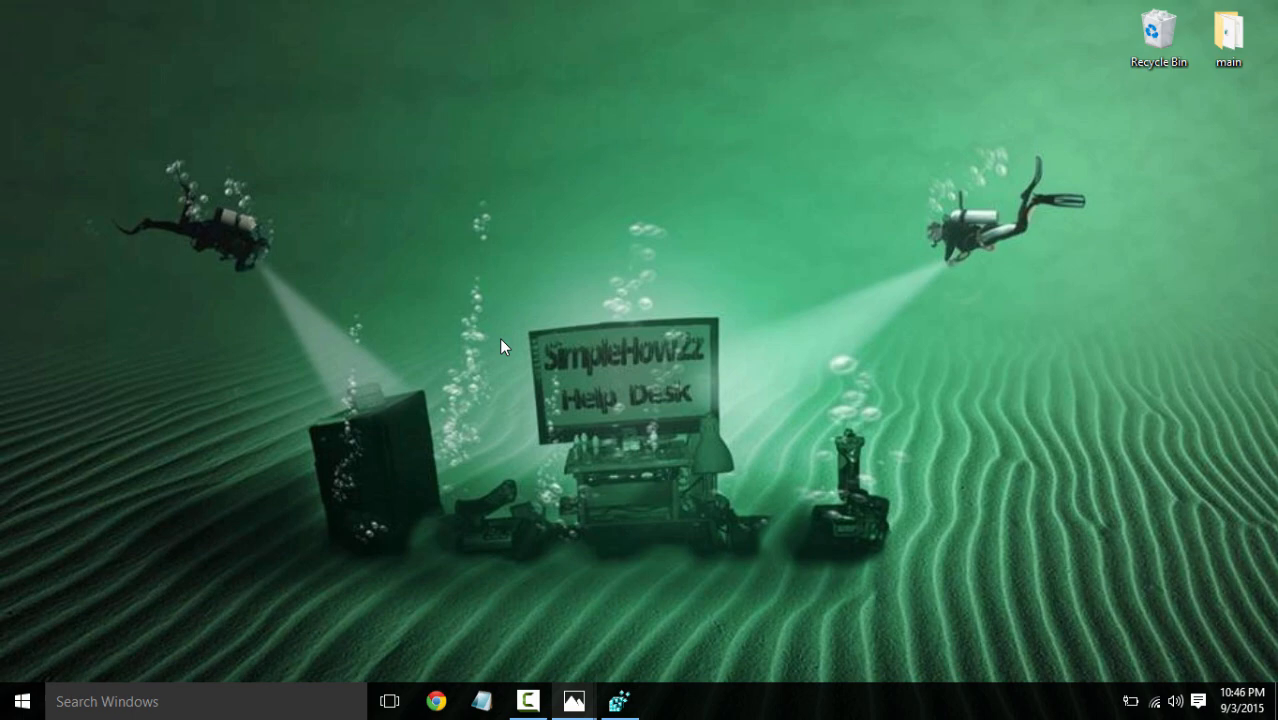
mouse_move(603, 524)
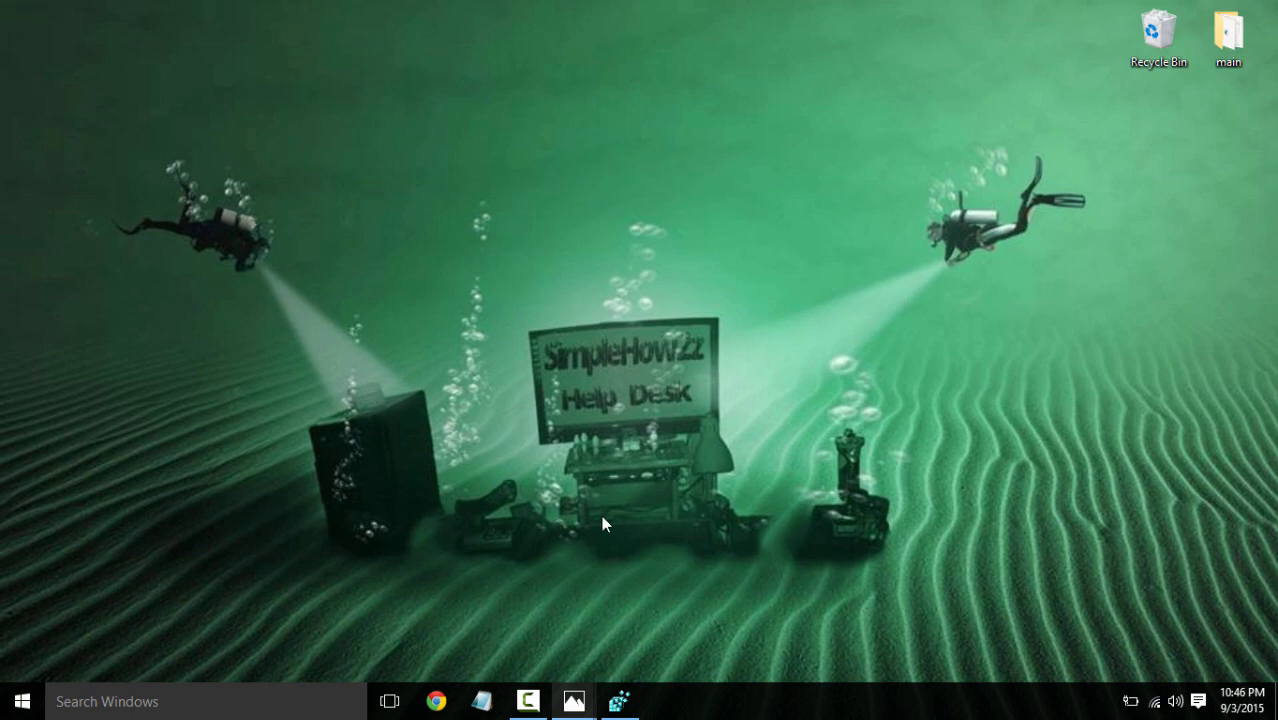